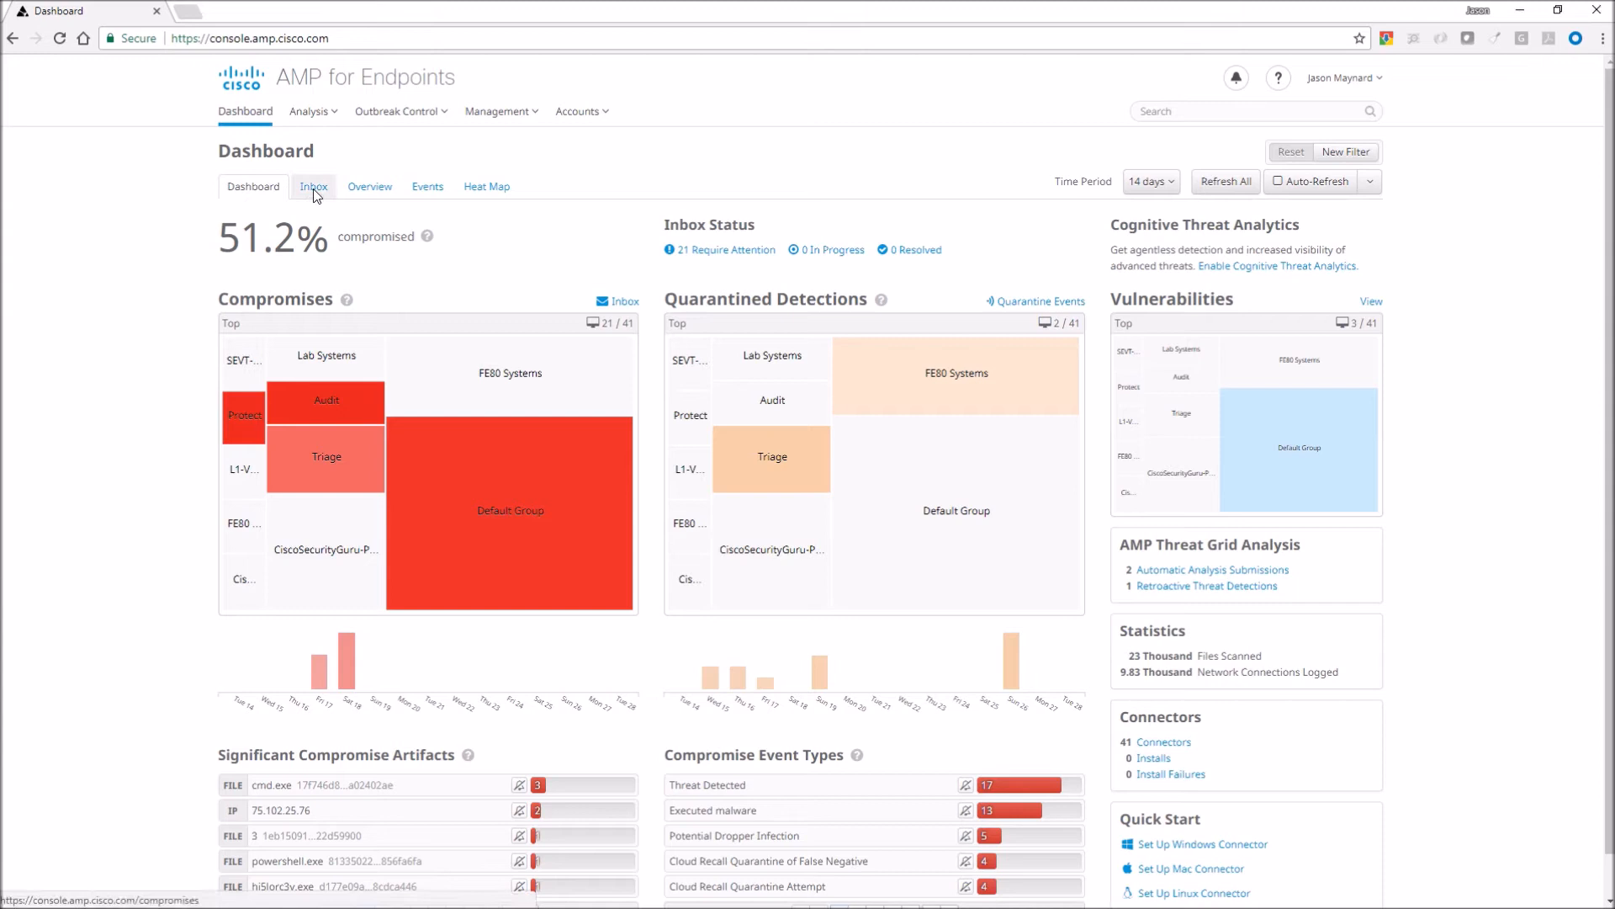
- Show all 21 compromised hosts on one inbox page at 50 per page and reach the Meterpreter demo host
left_click(313, 186)
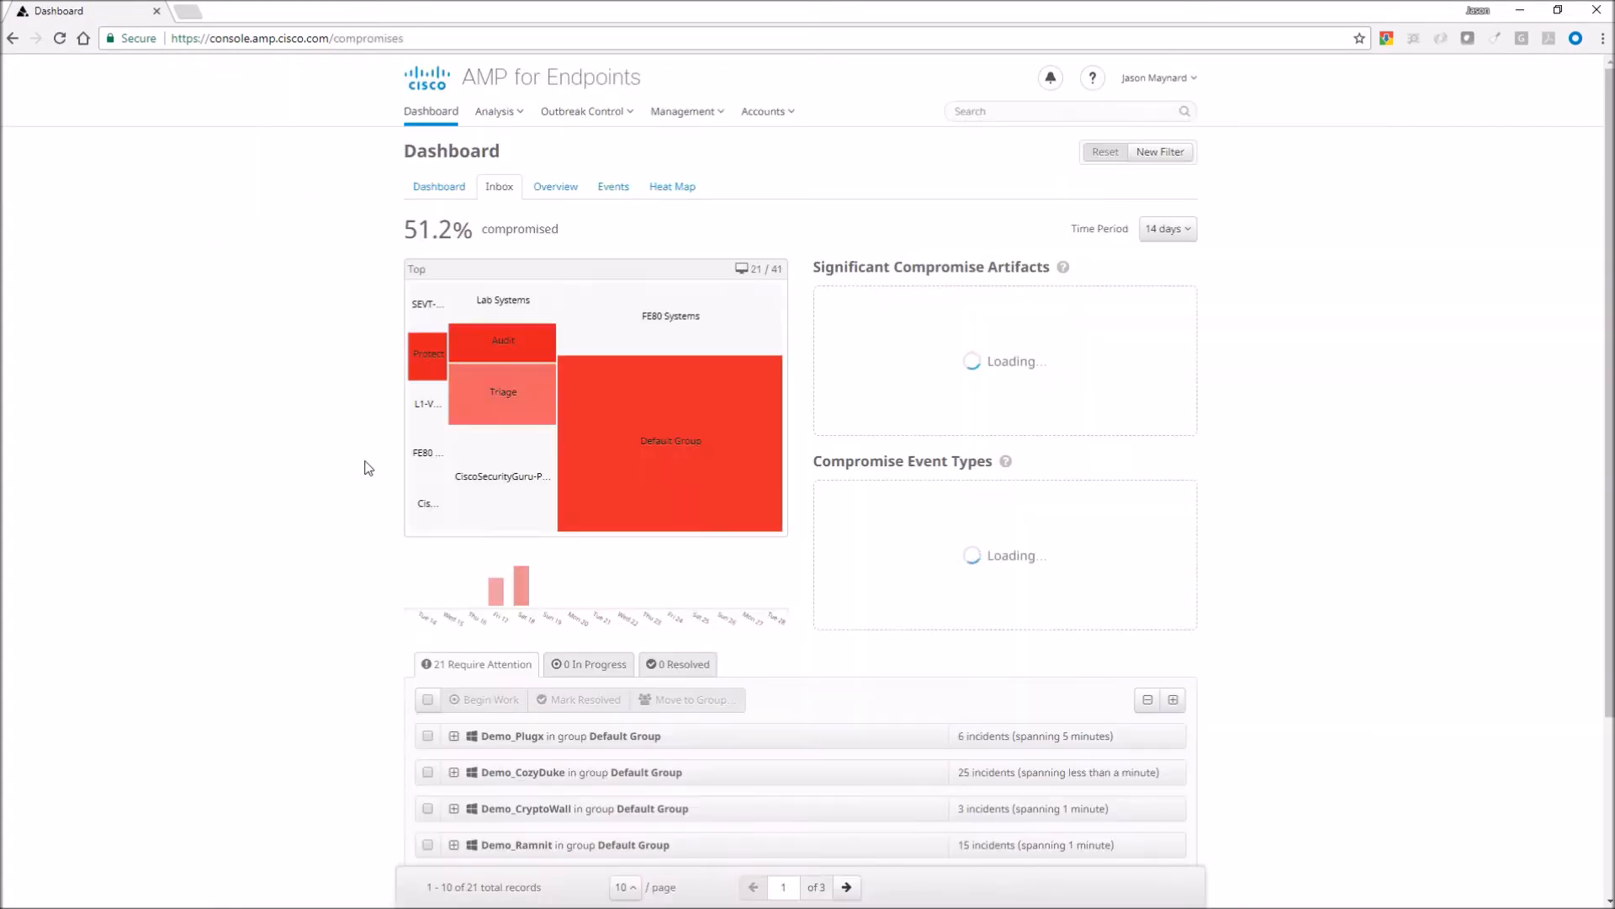
scroll("down", 3)
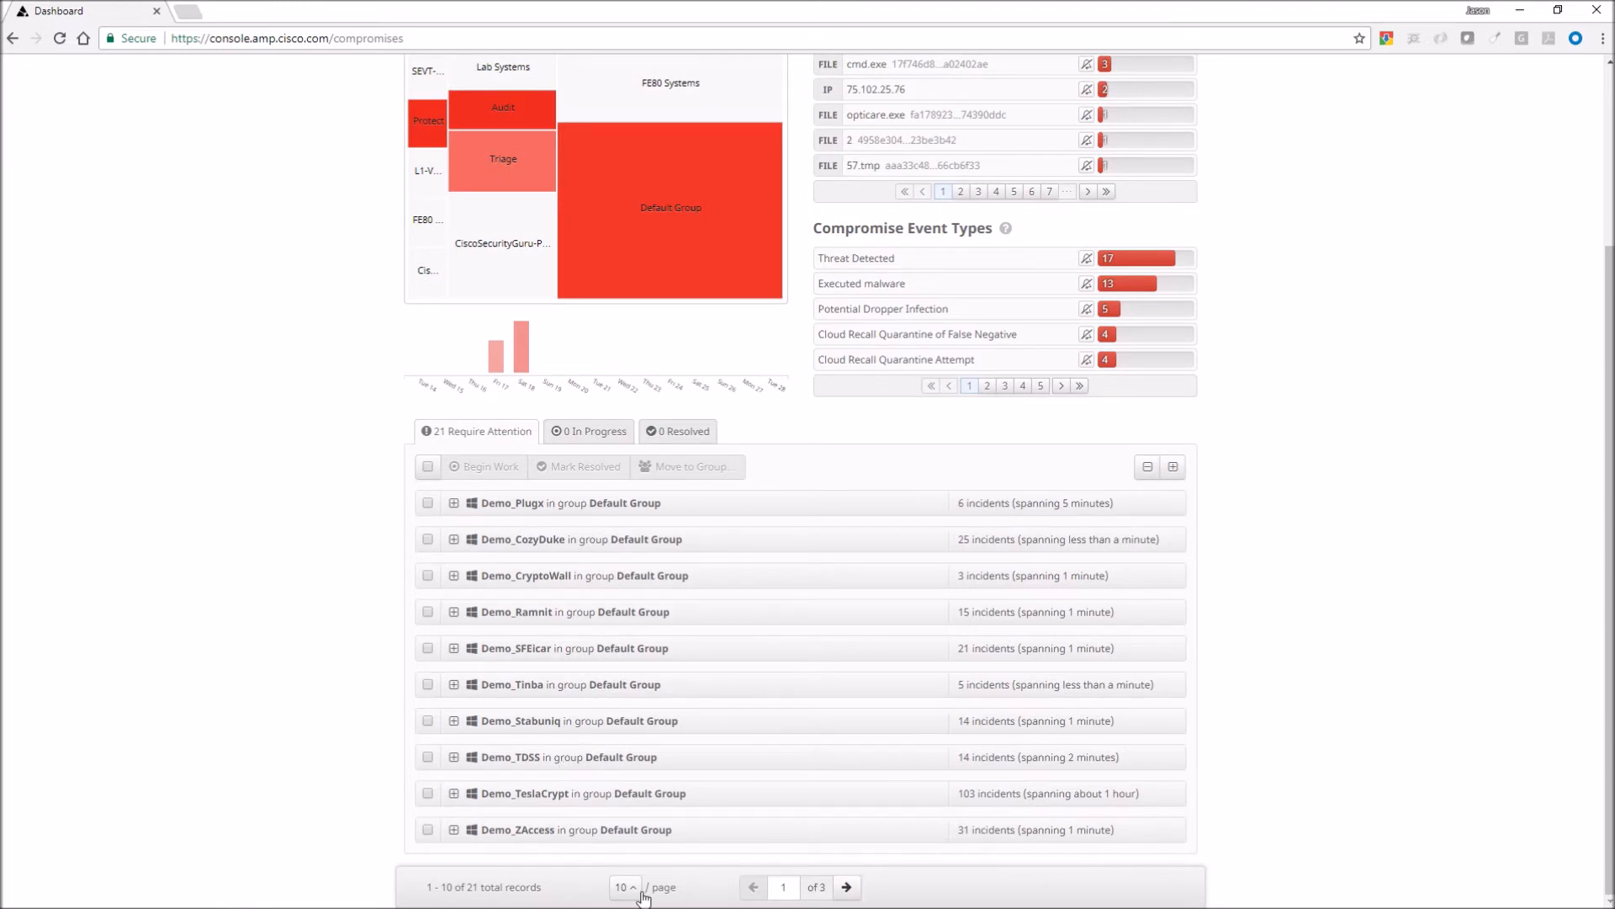
left_click(623, 886)
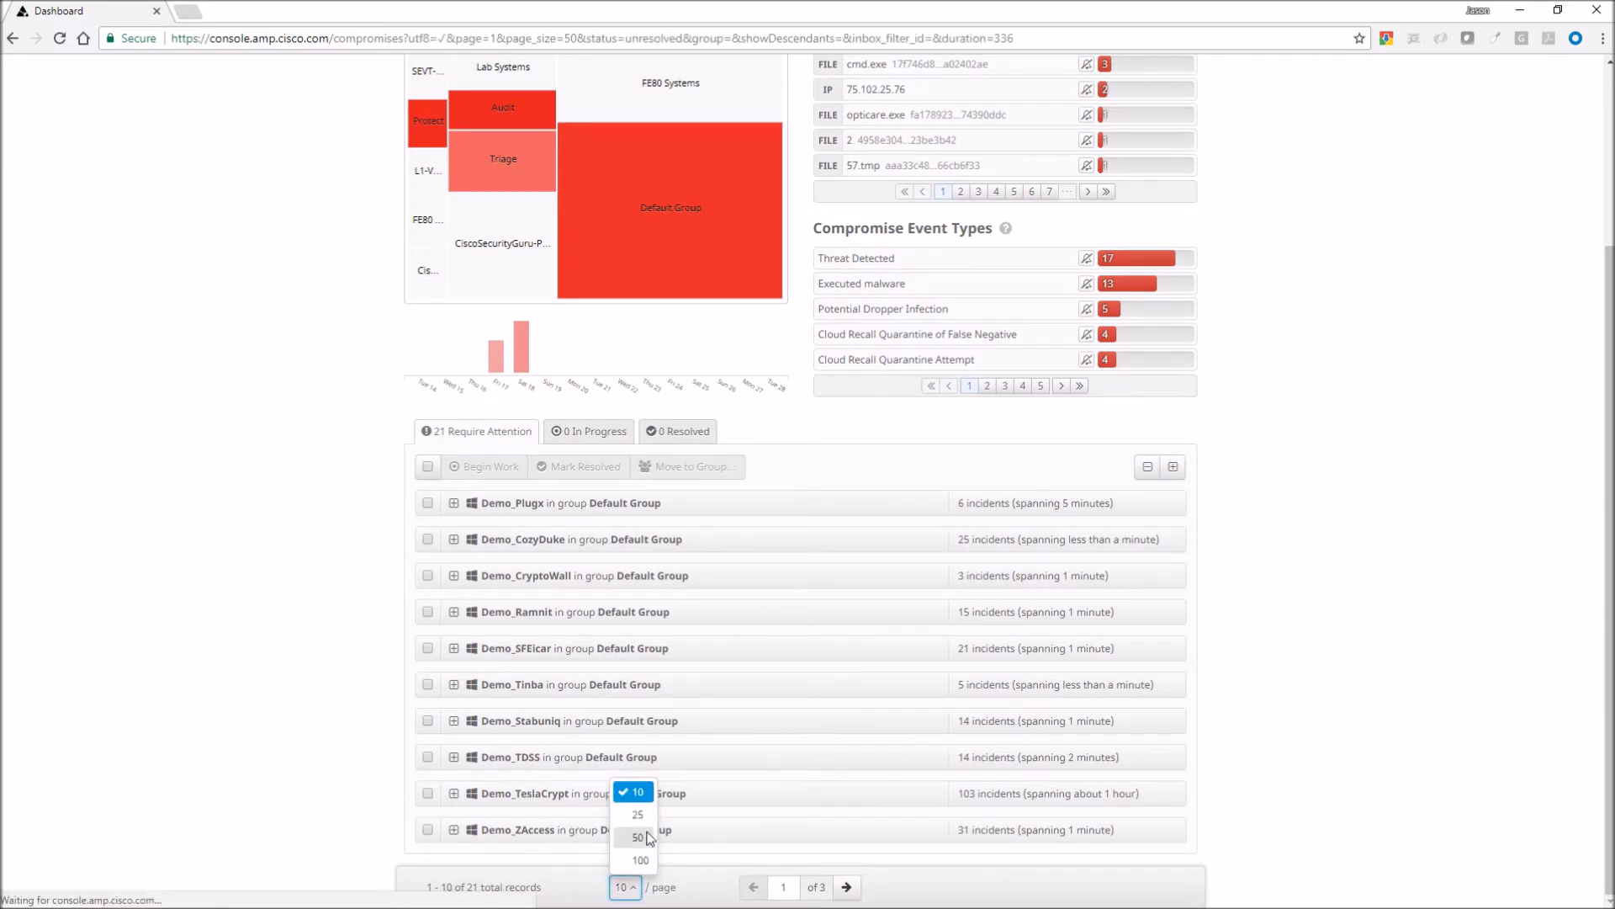
left_click(637, 837)
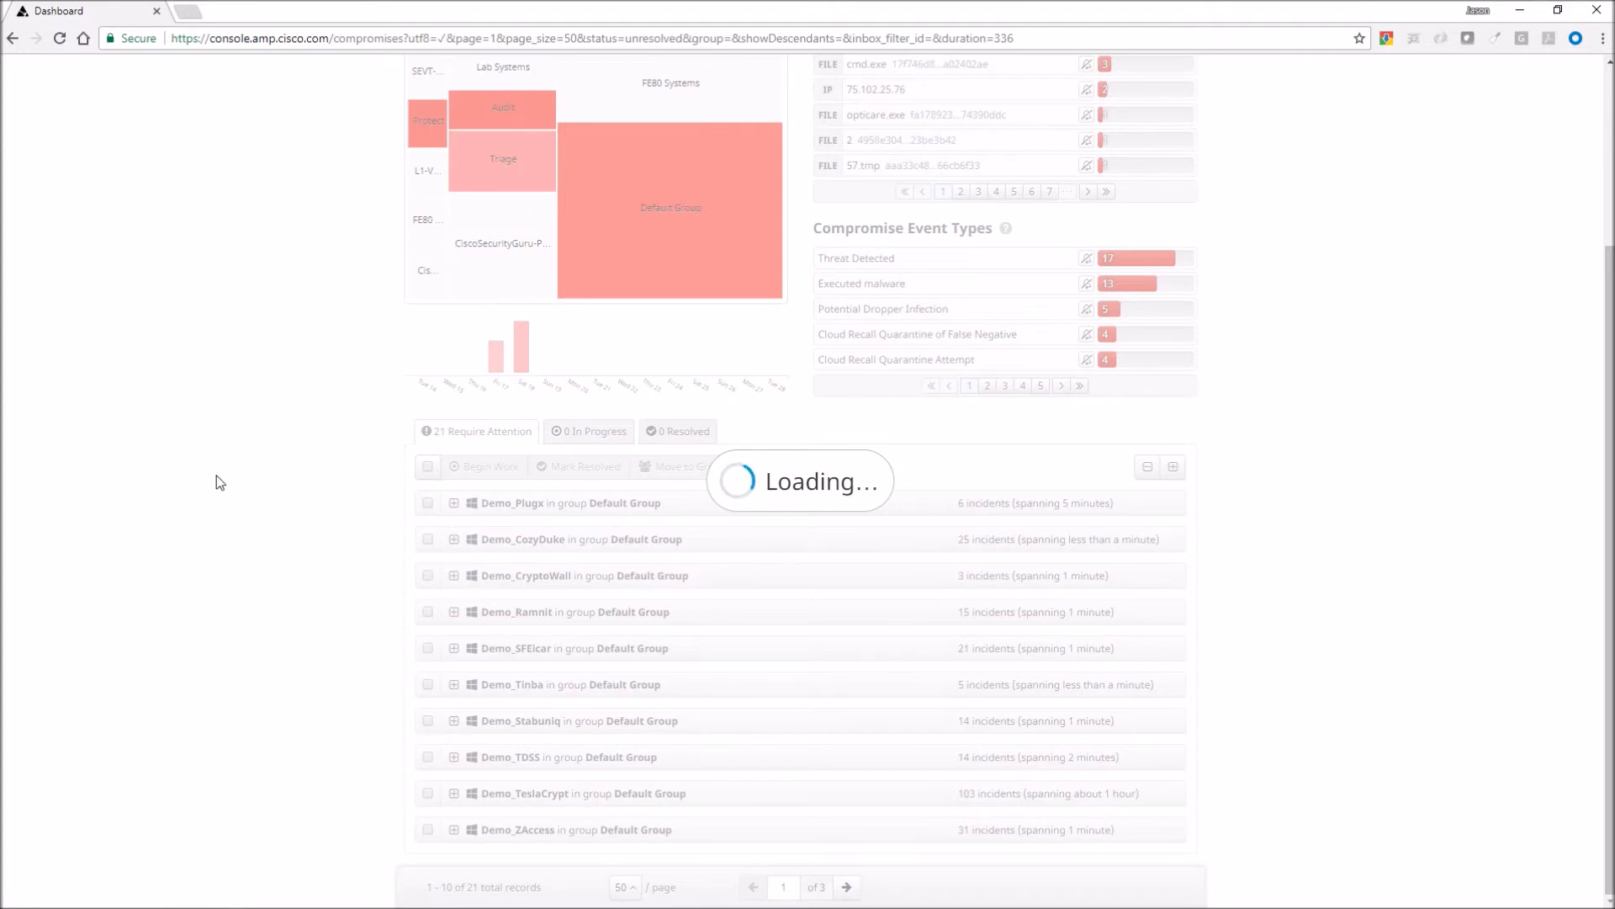
scroll("down", 3)
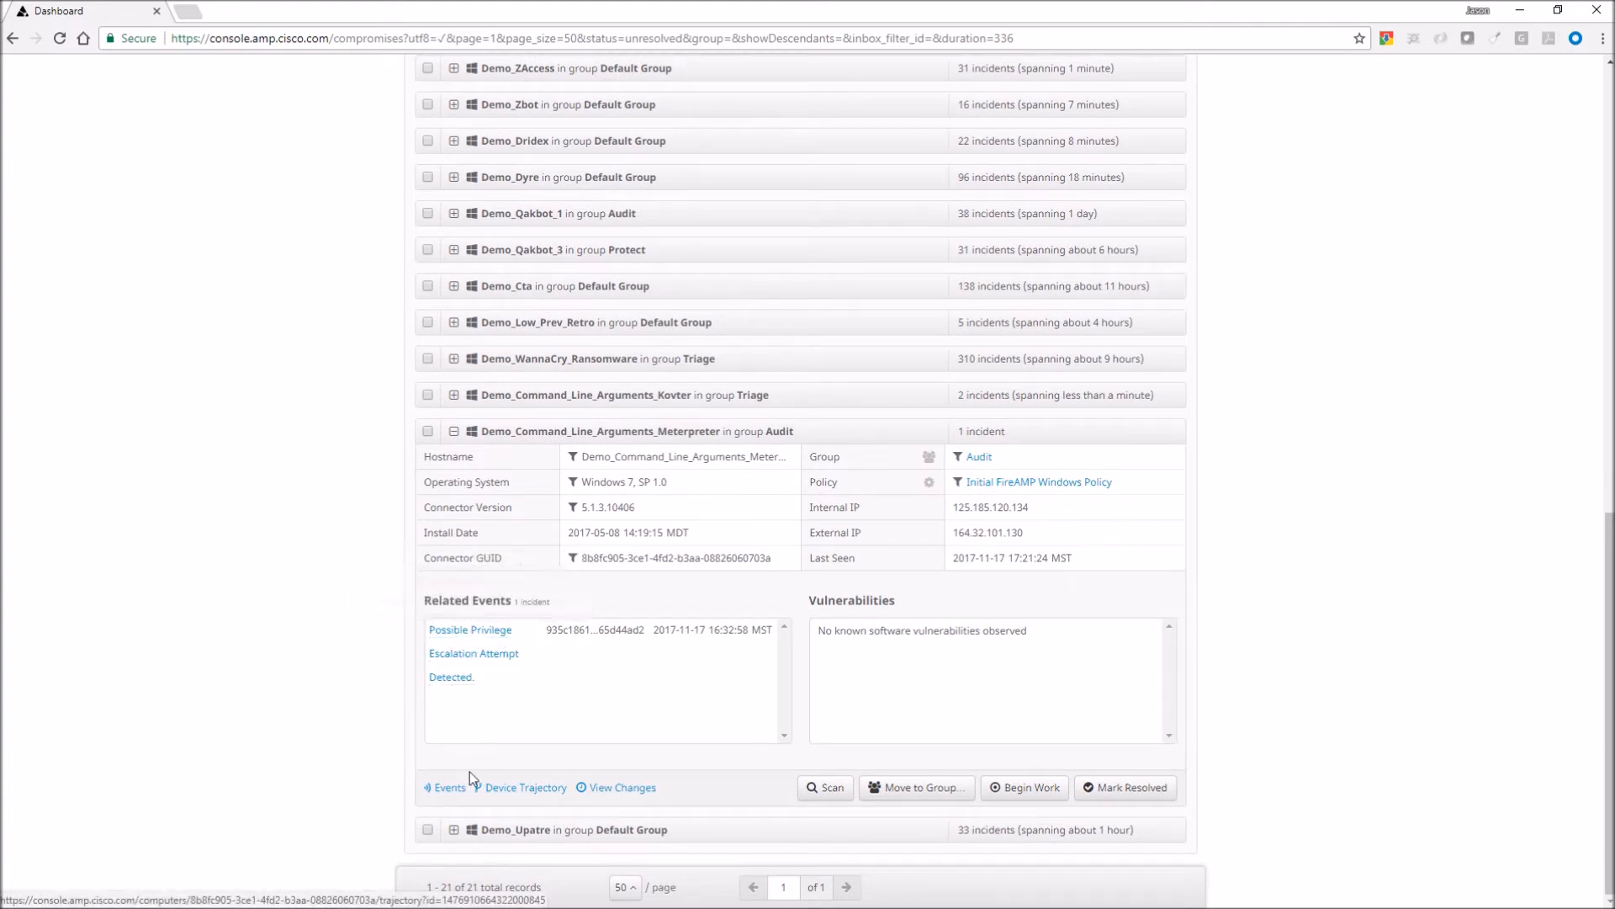
- View the Meterpreter demo host's device trajectory narrowed to its most recent activity
left_click(525, 788)
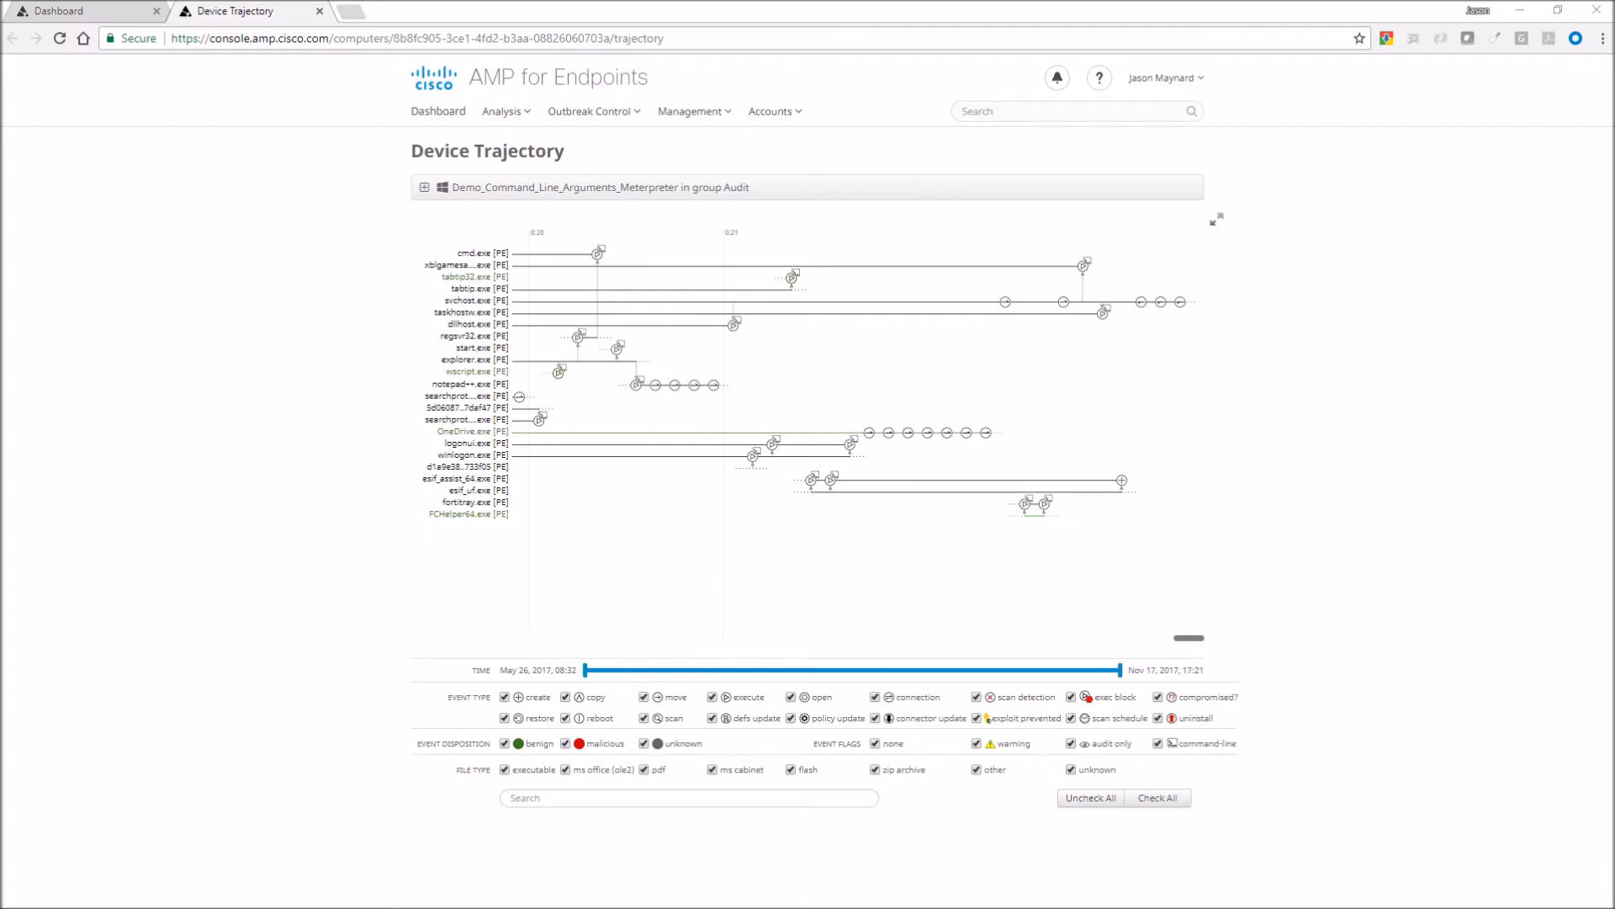
mouse_move(1203, 653)
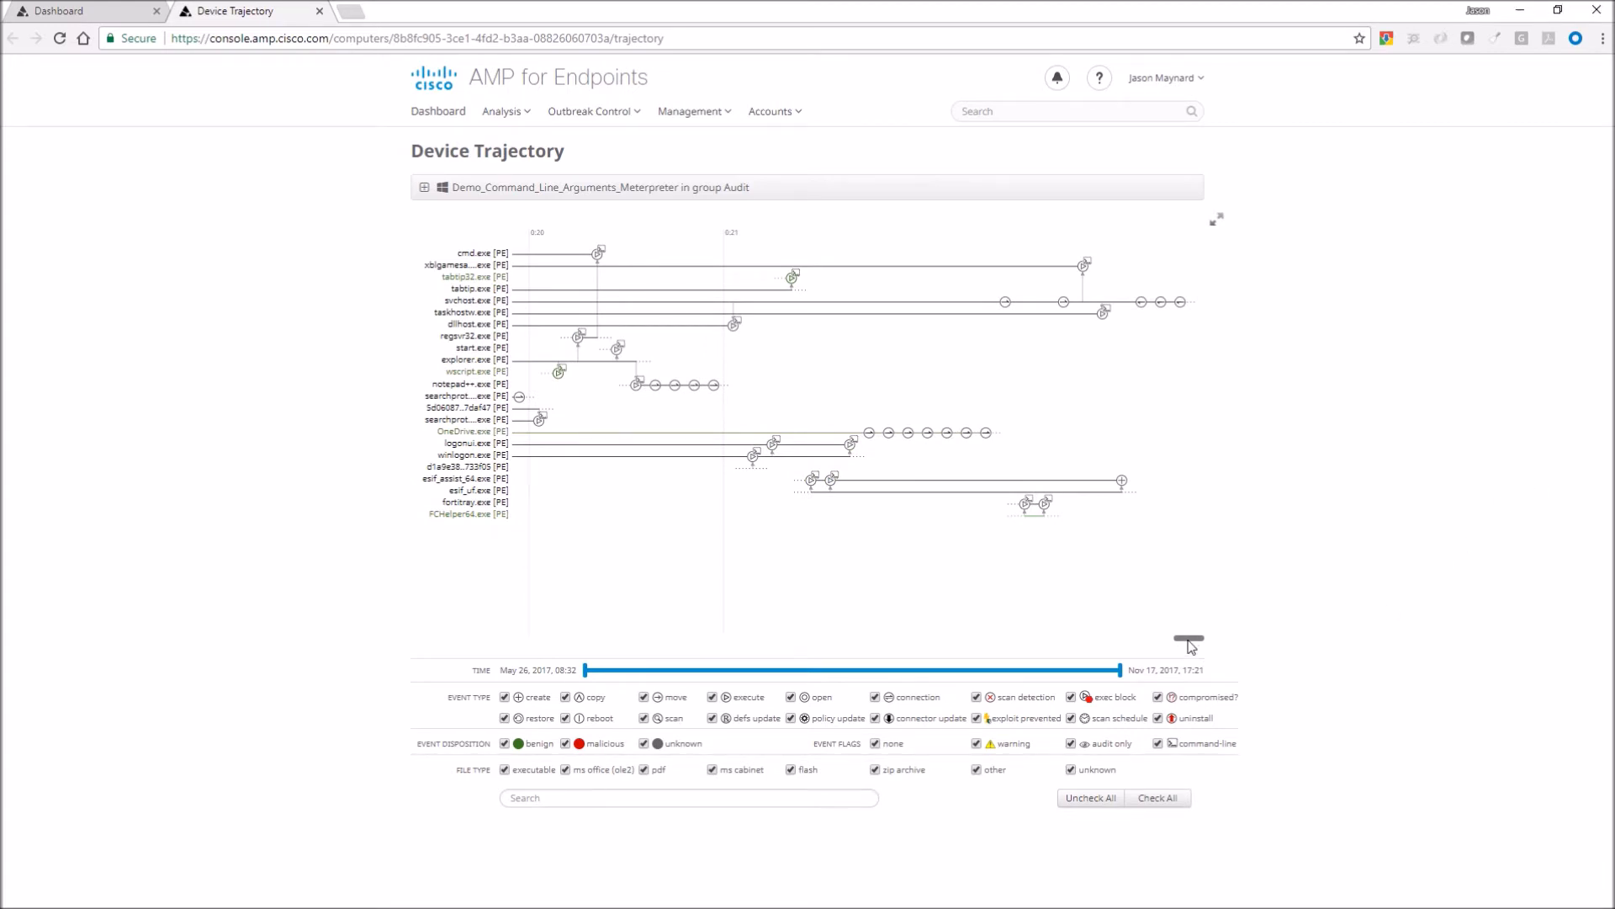
left_click_drag(1190, 639, 1146, 636)
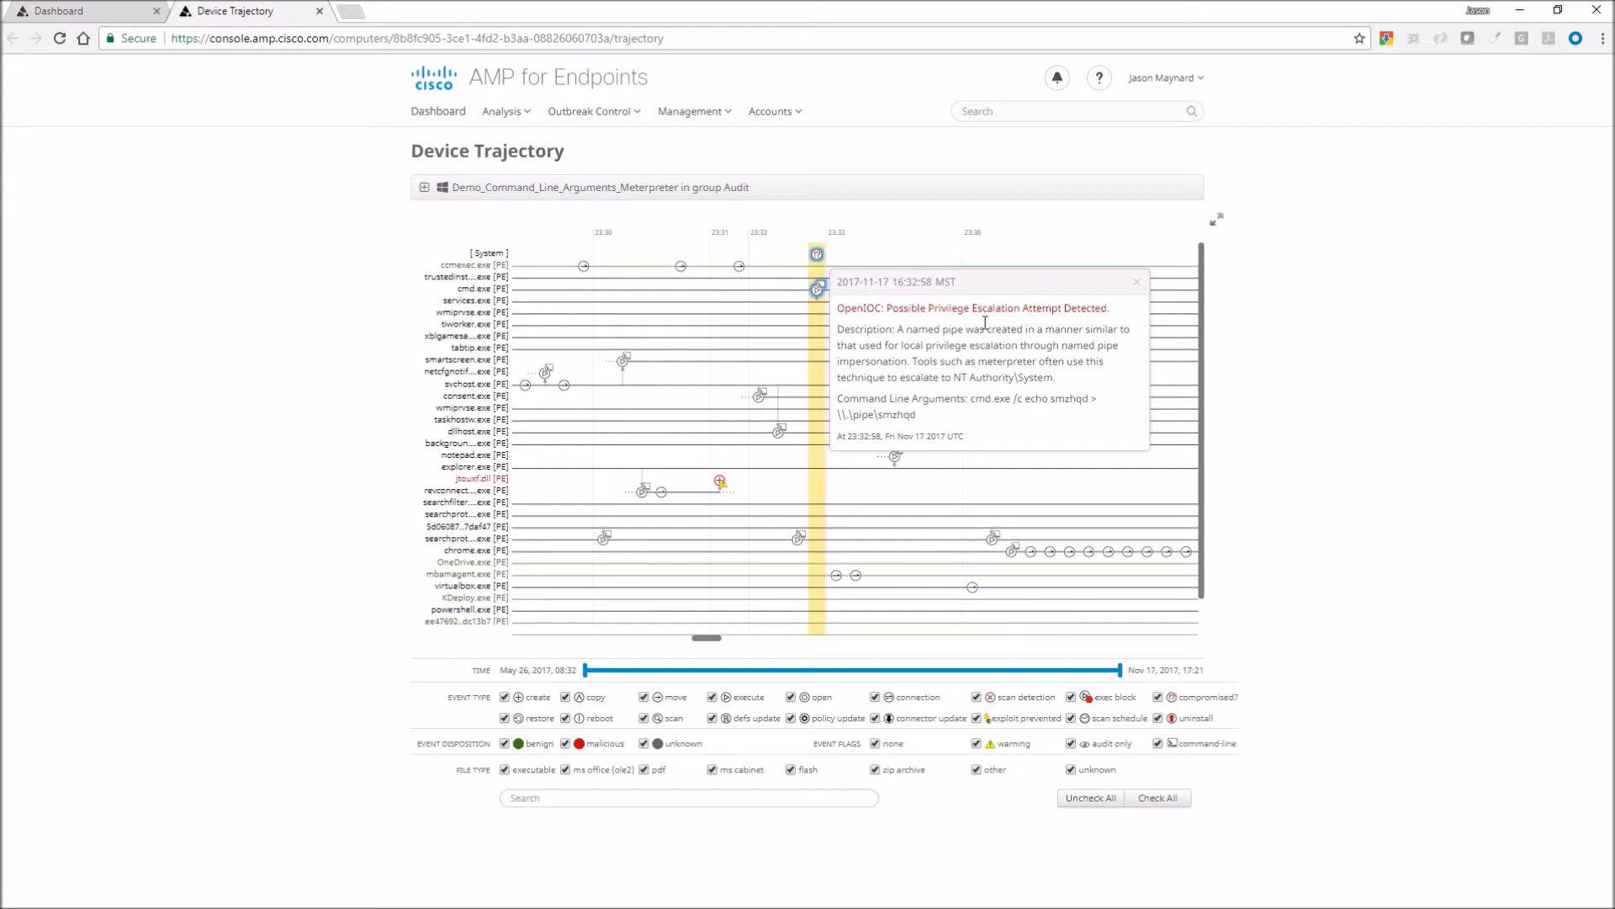
mouse_move(947, 360)
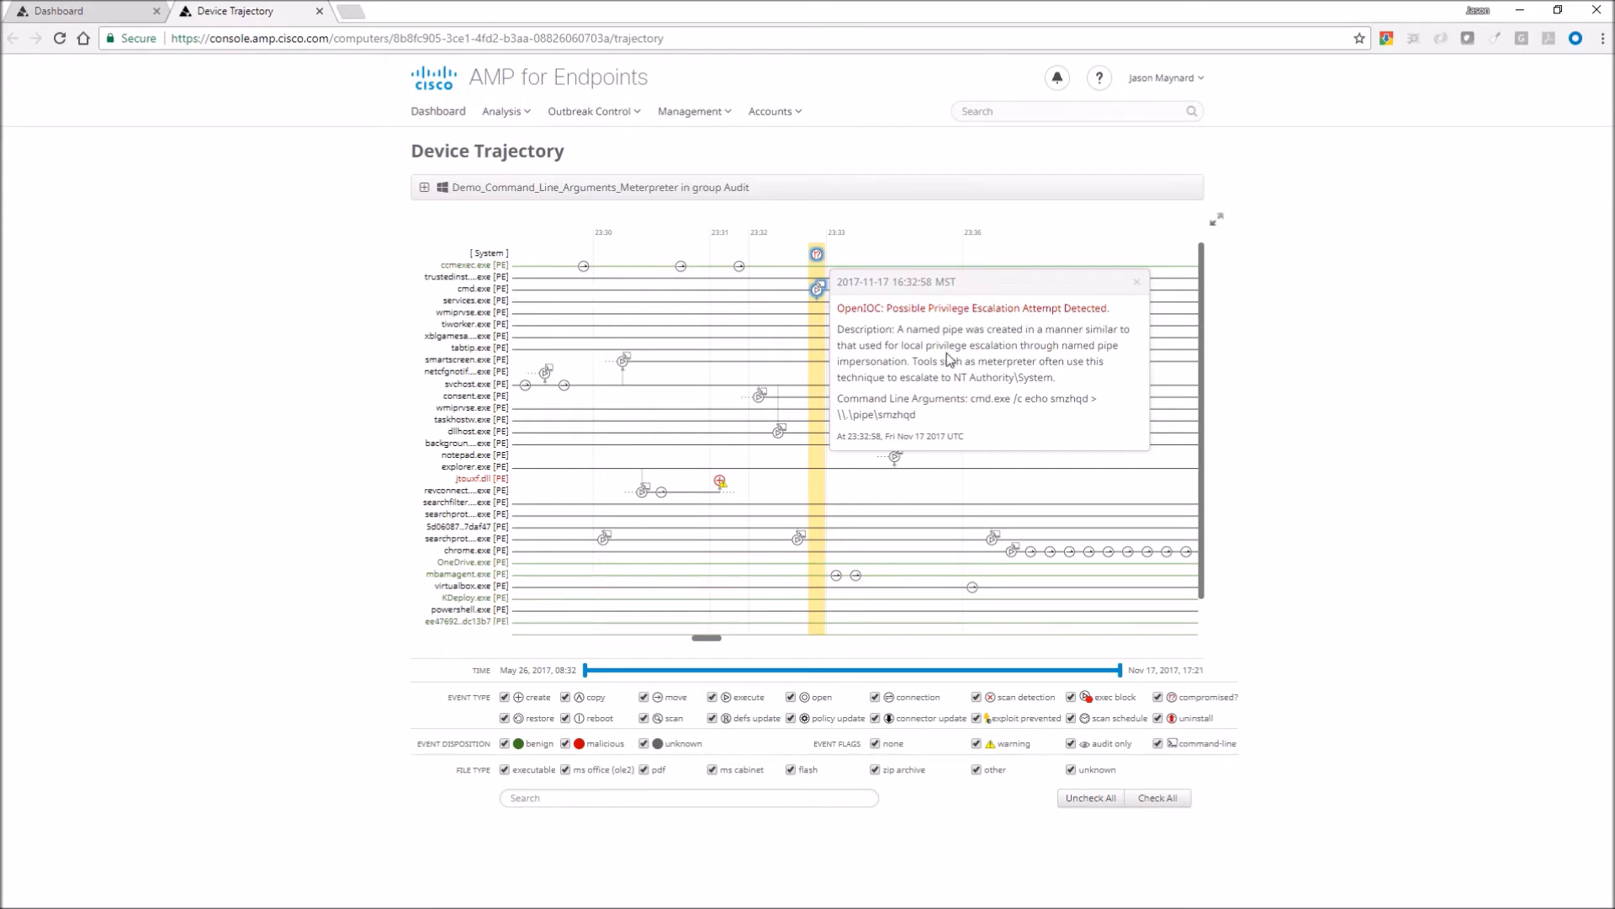
mouse_move(924, 425)
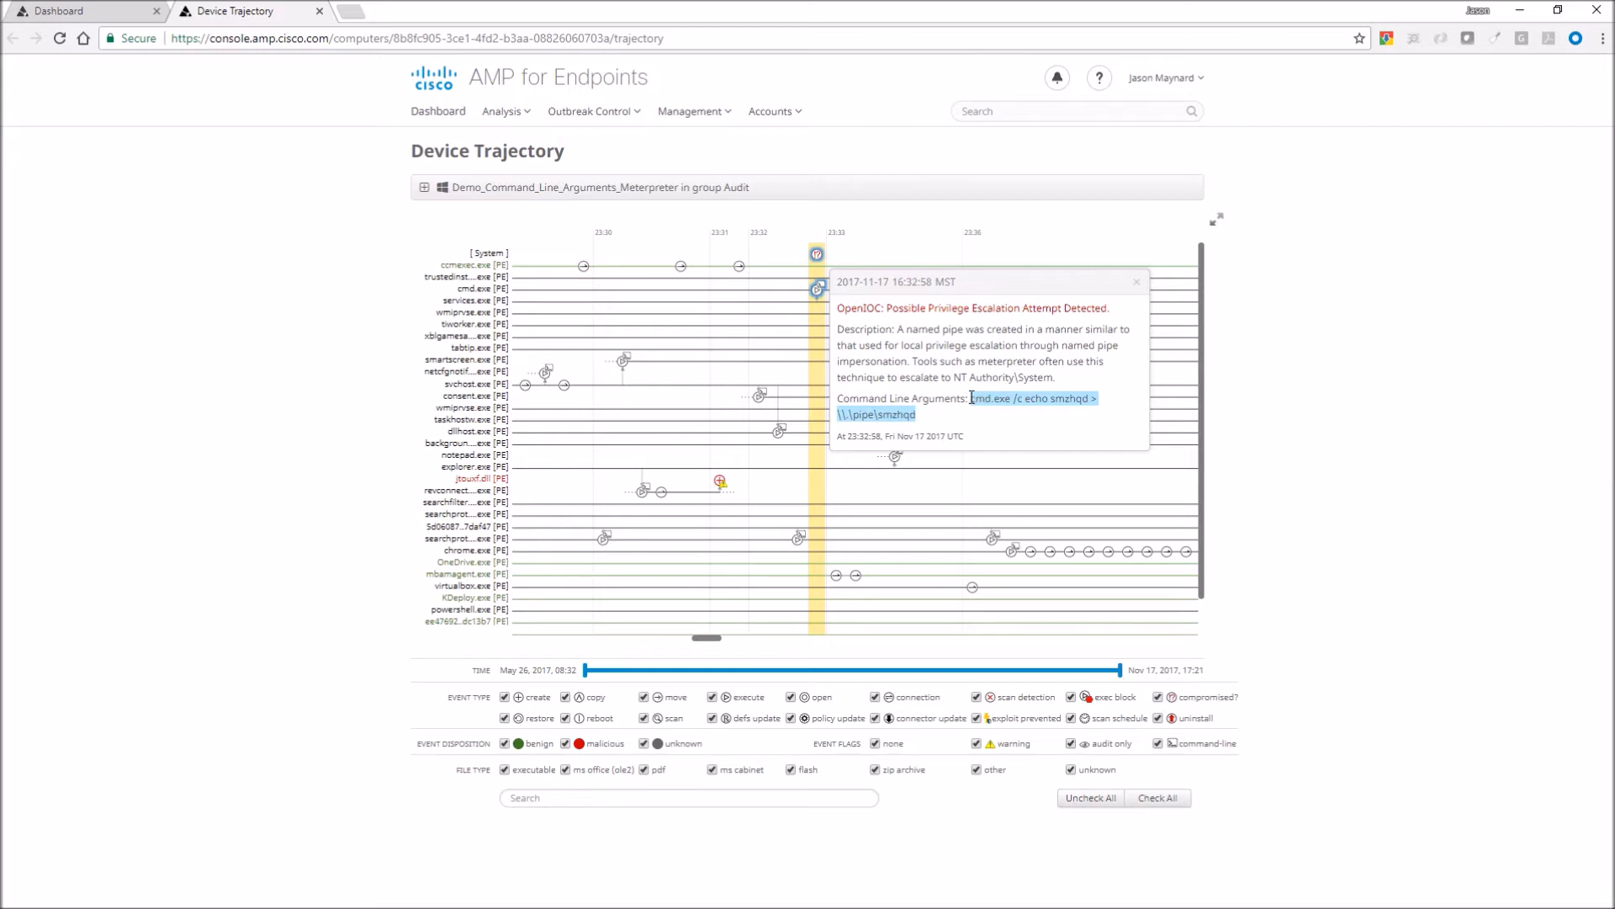
mouse_move(1016, 441)
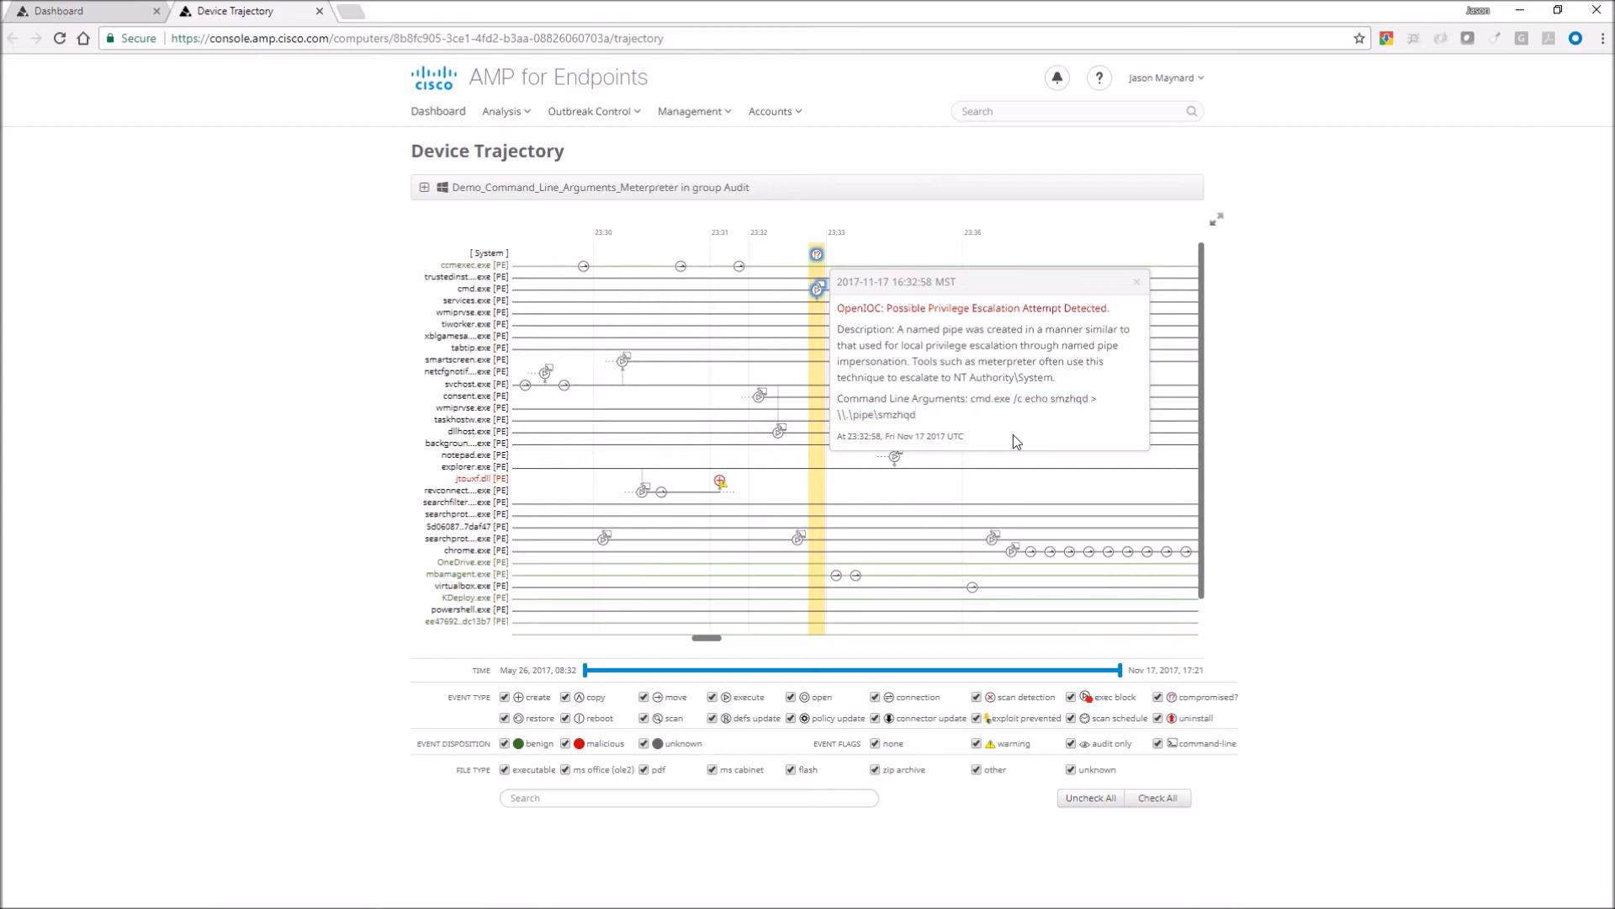
left_click(1136, 281)
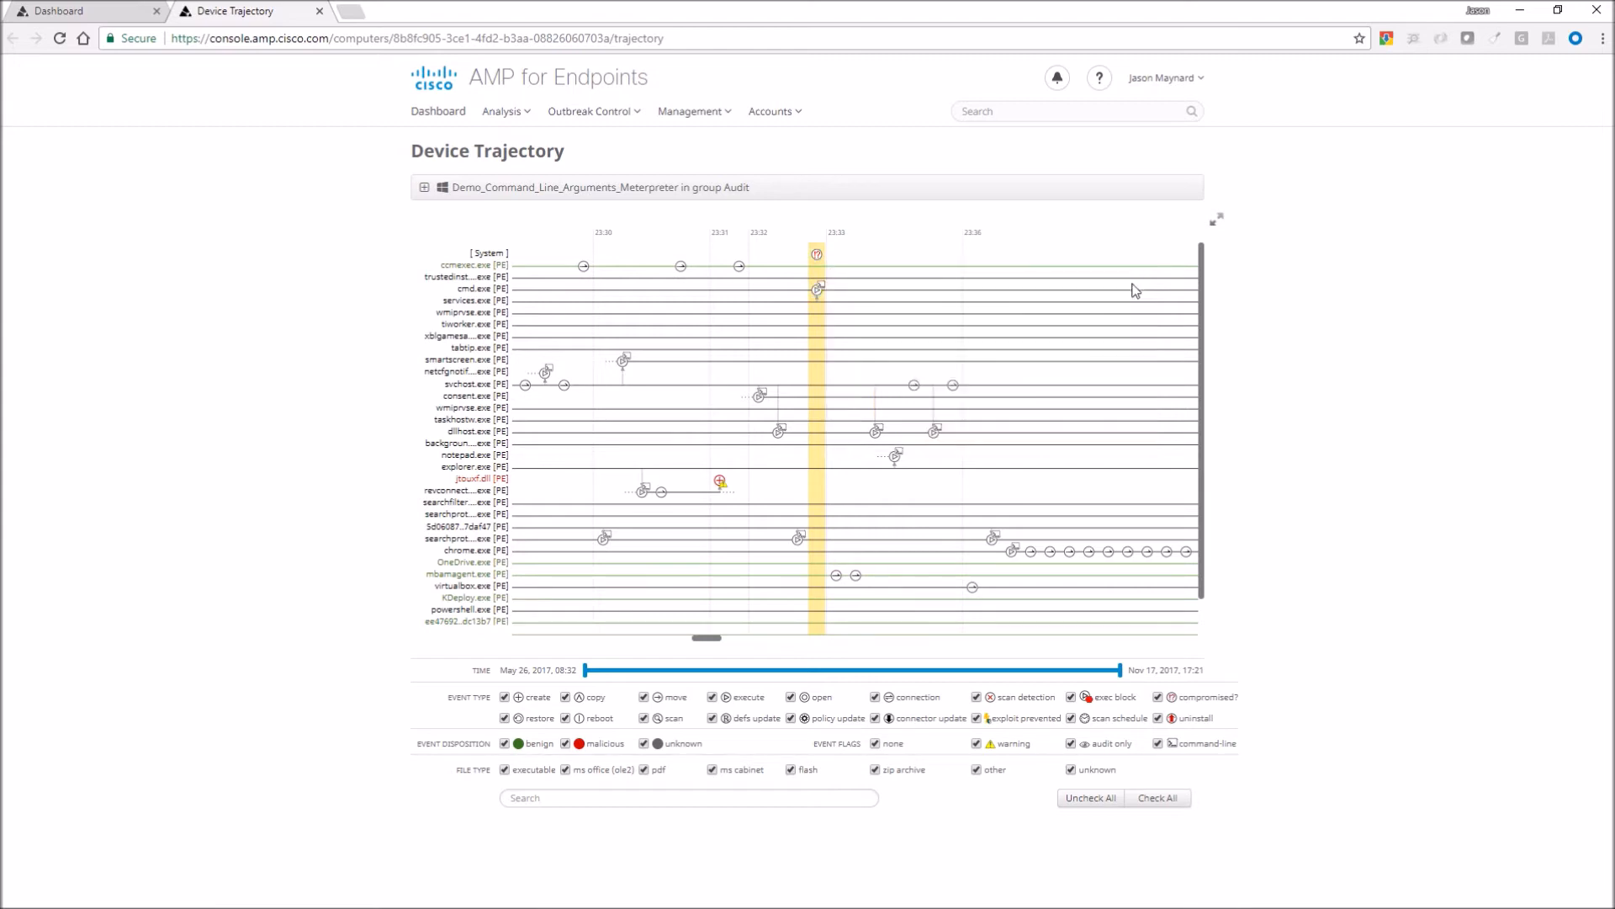
left_click(817, 289)
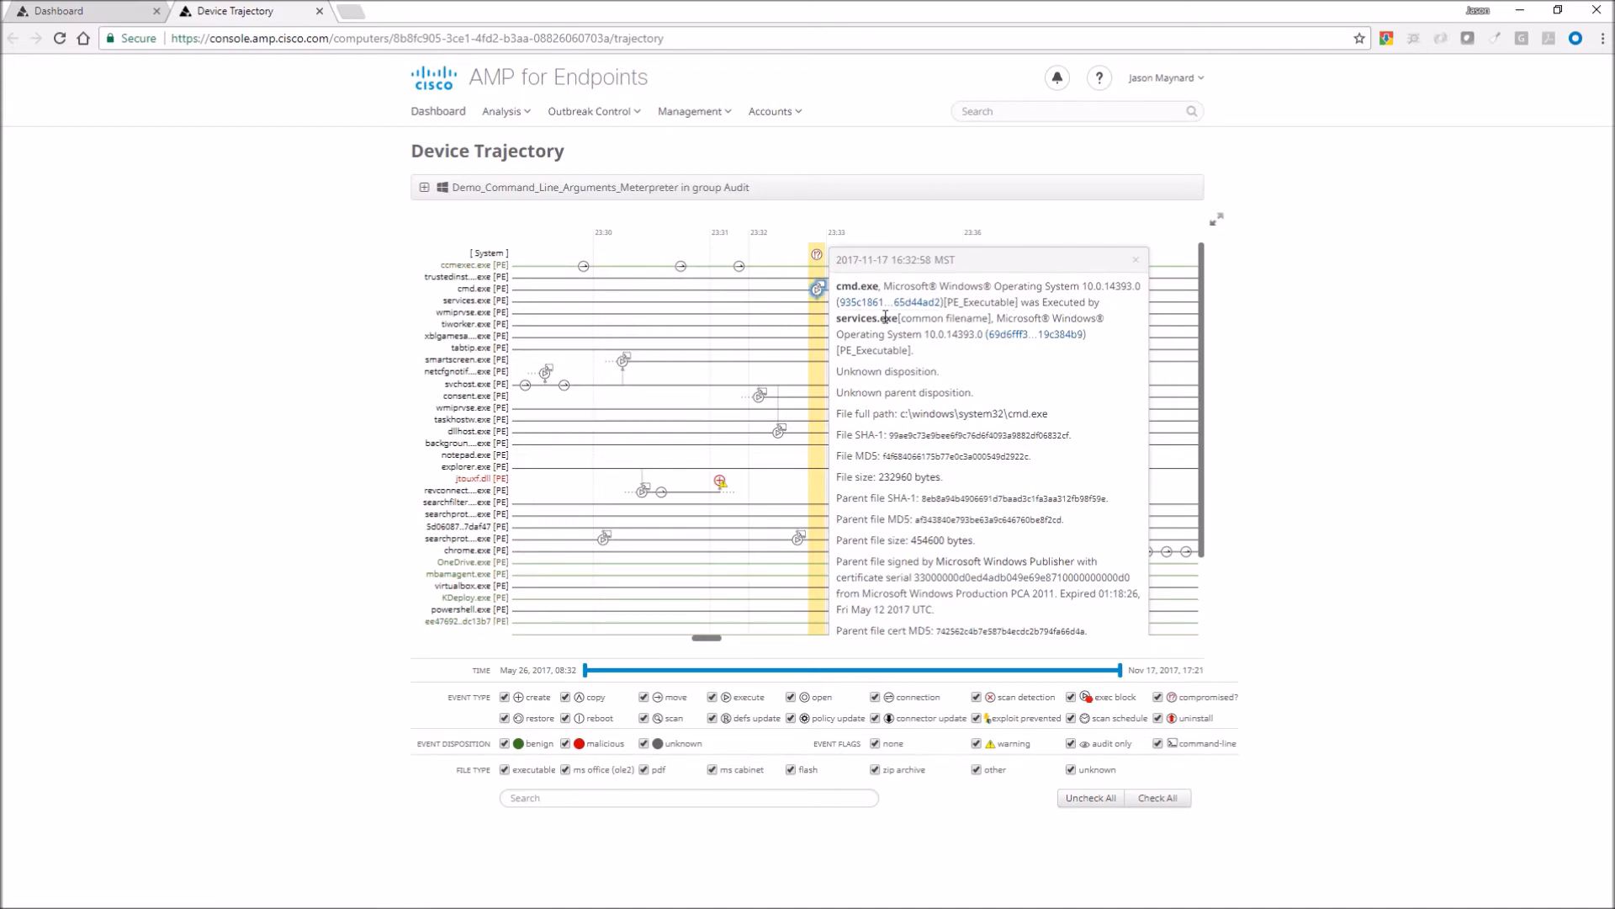
mouse_move(796, 298)
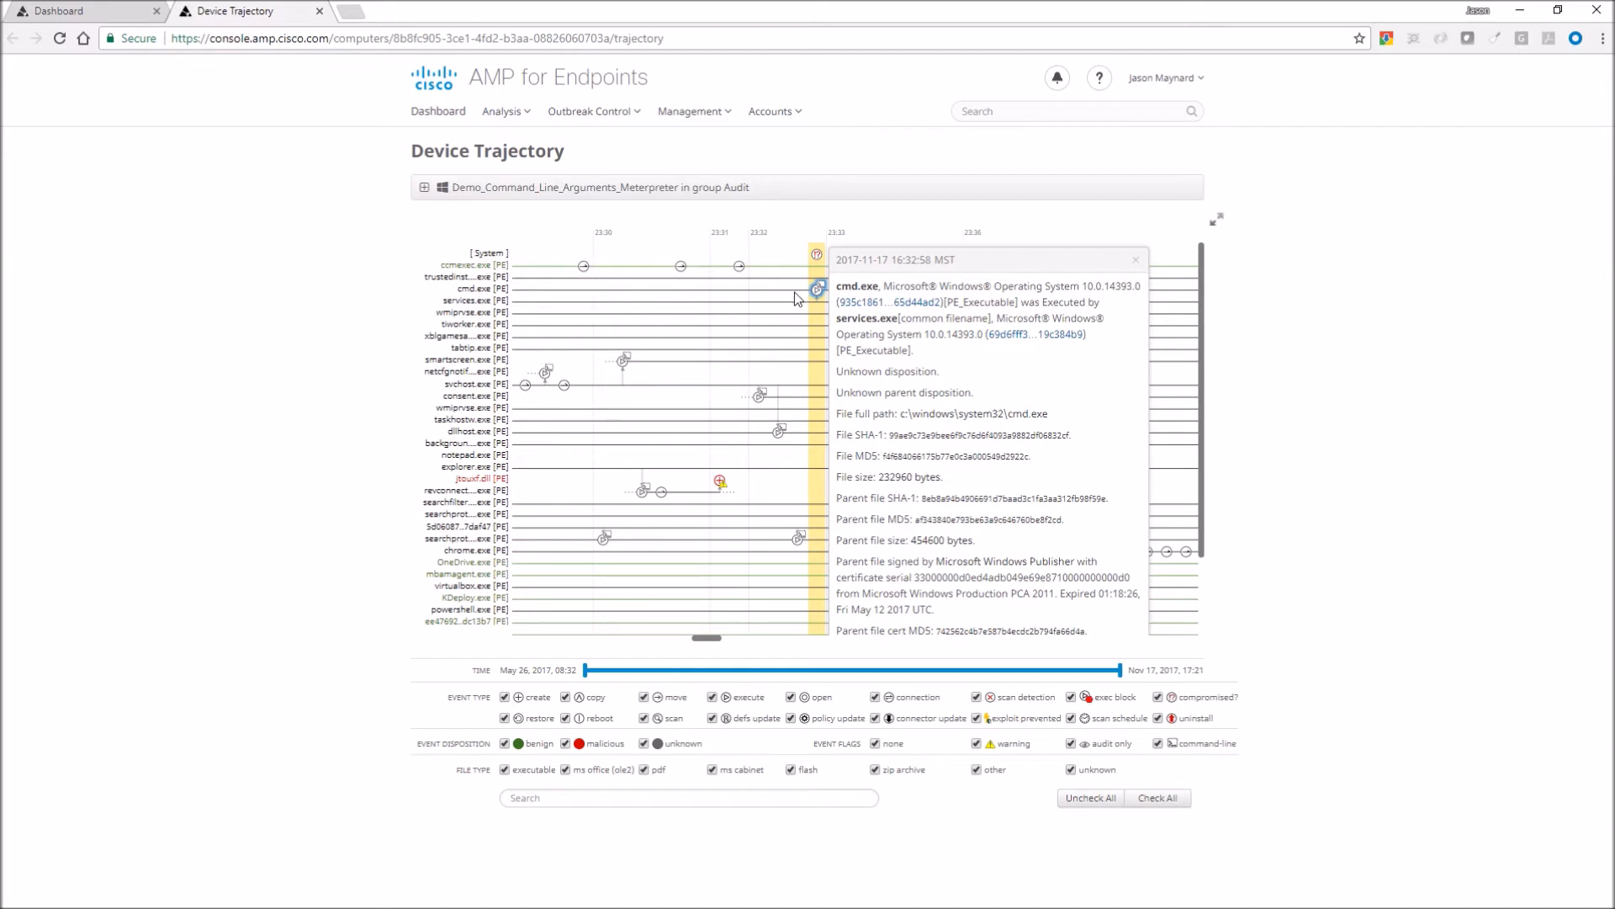
mouse_move(1139, 271)
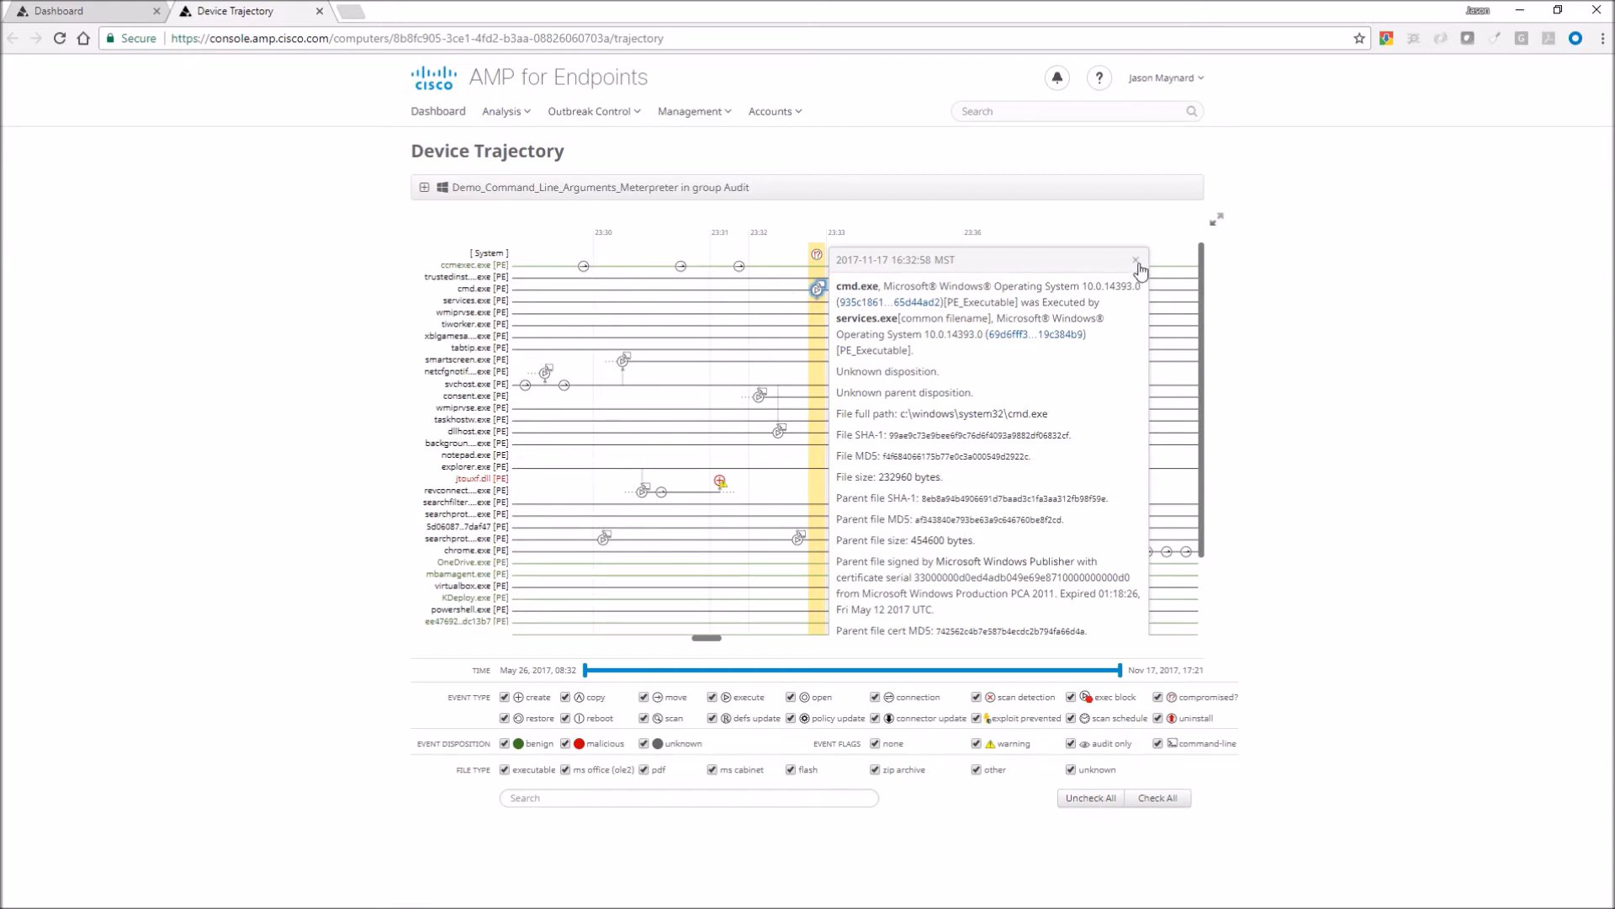
left_click(1136, 259)
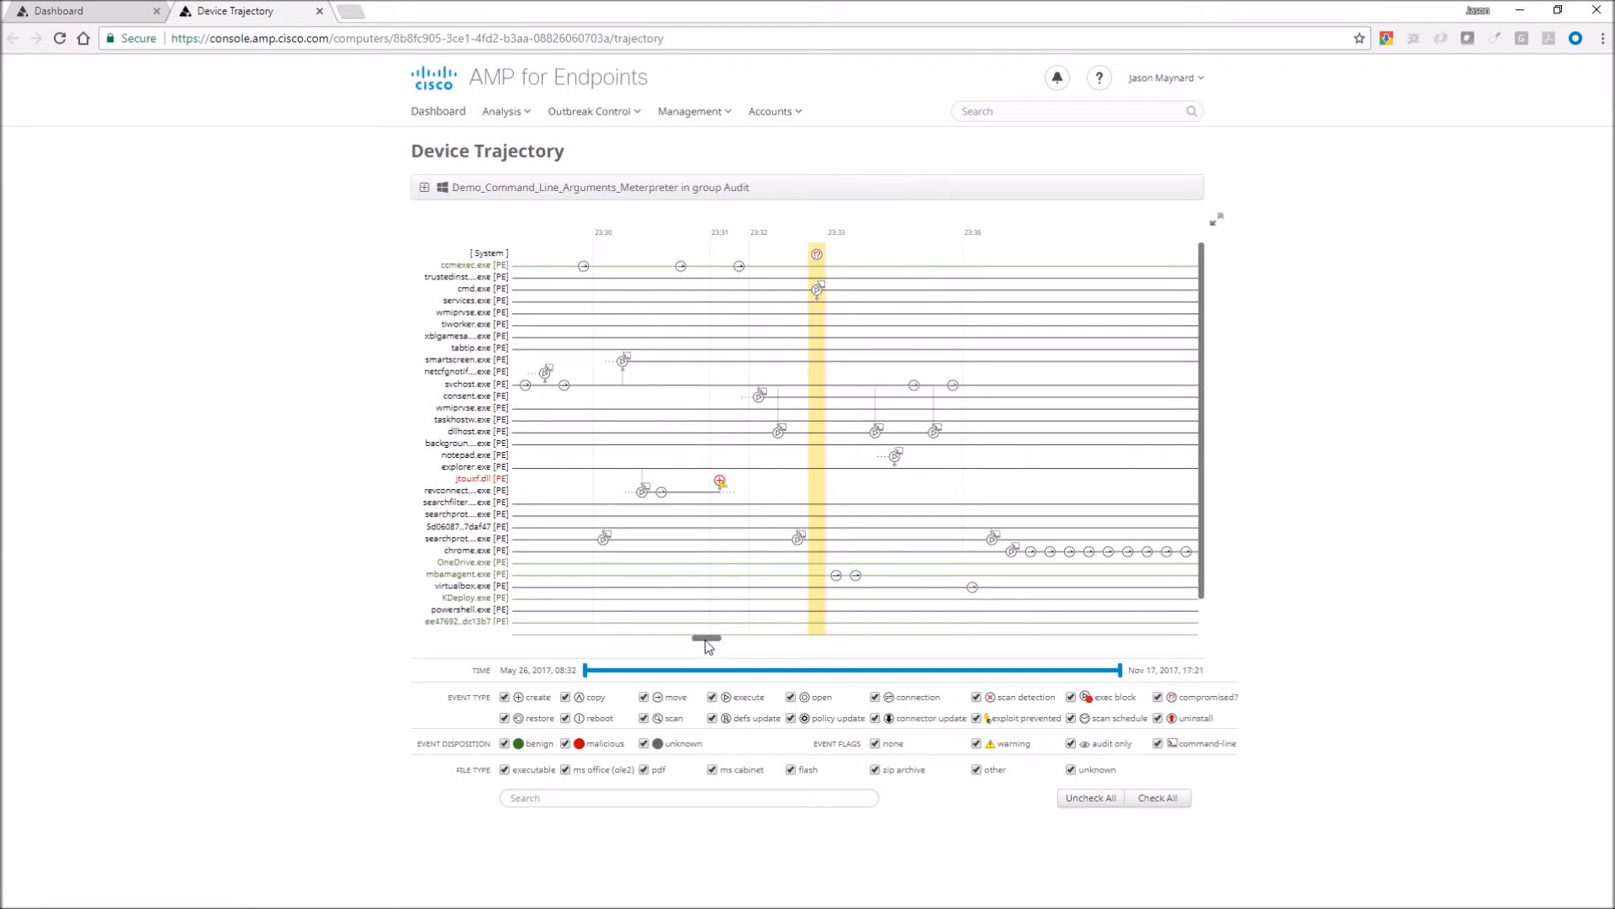
left_click_drag(705, 639, 679, 639)
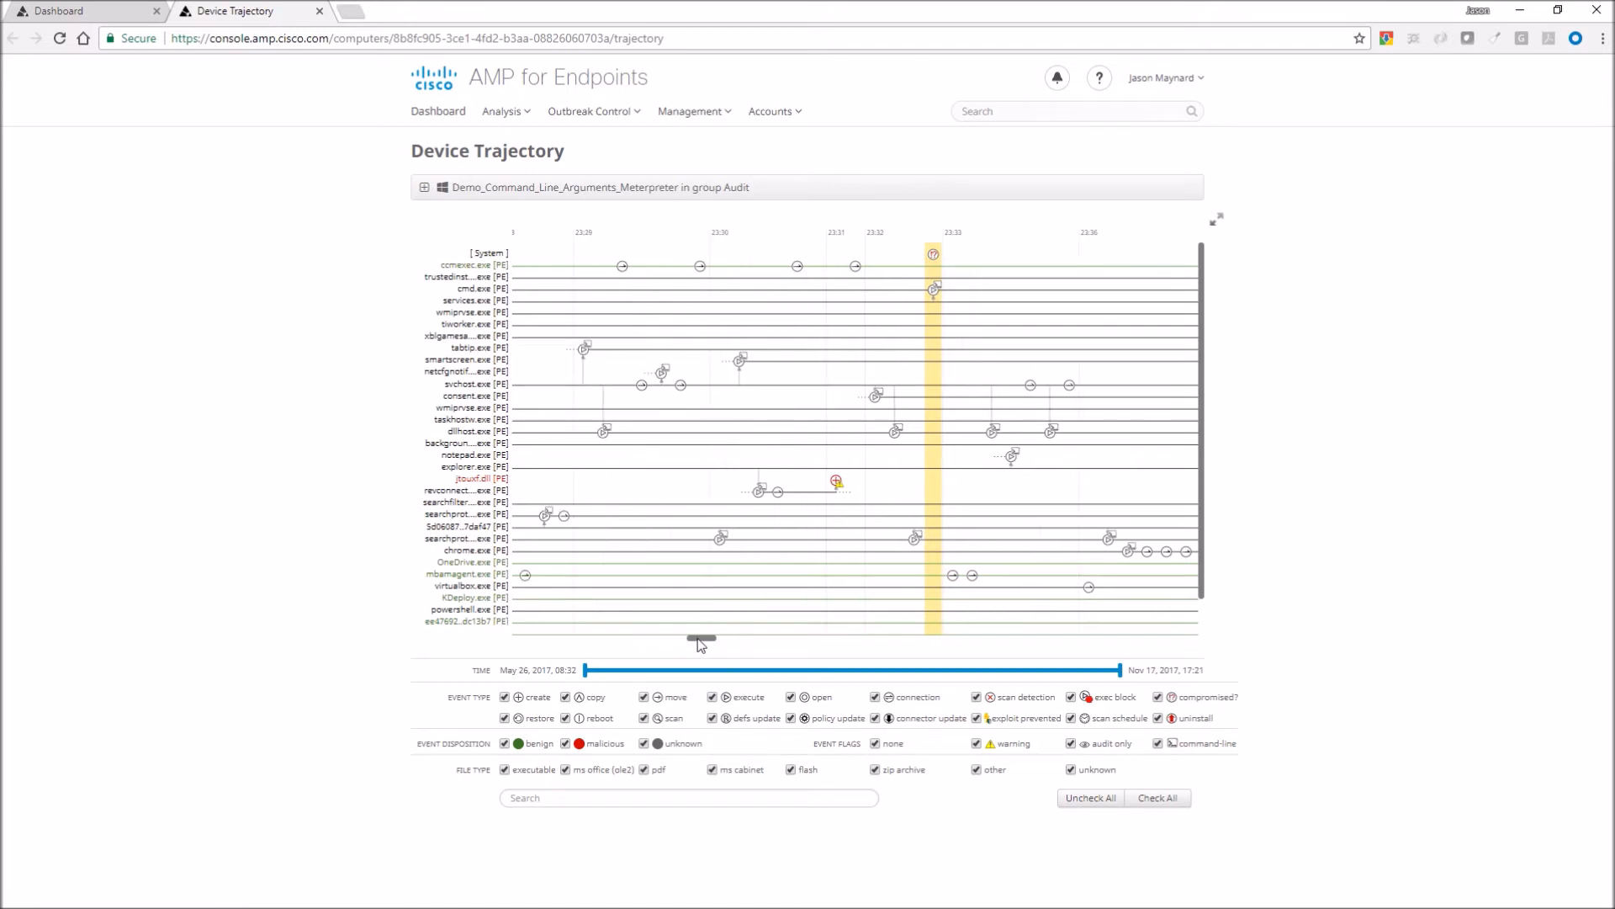
left_click_drag(700, 639, 692, 640)
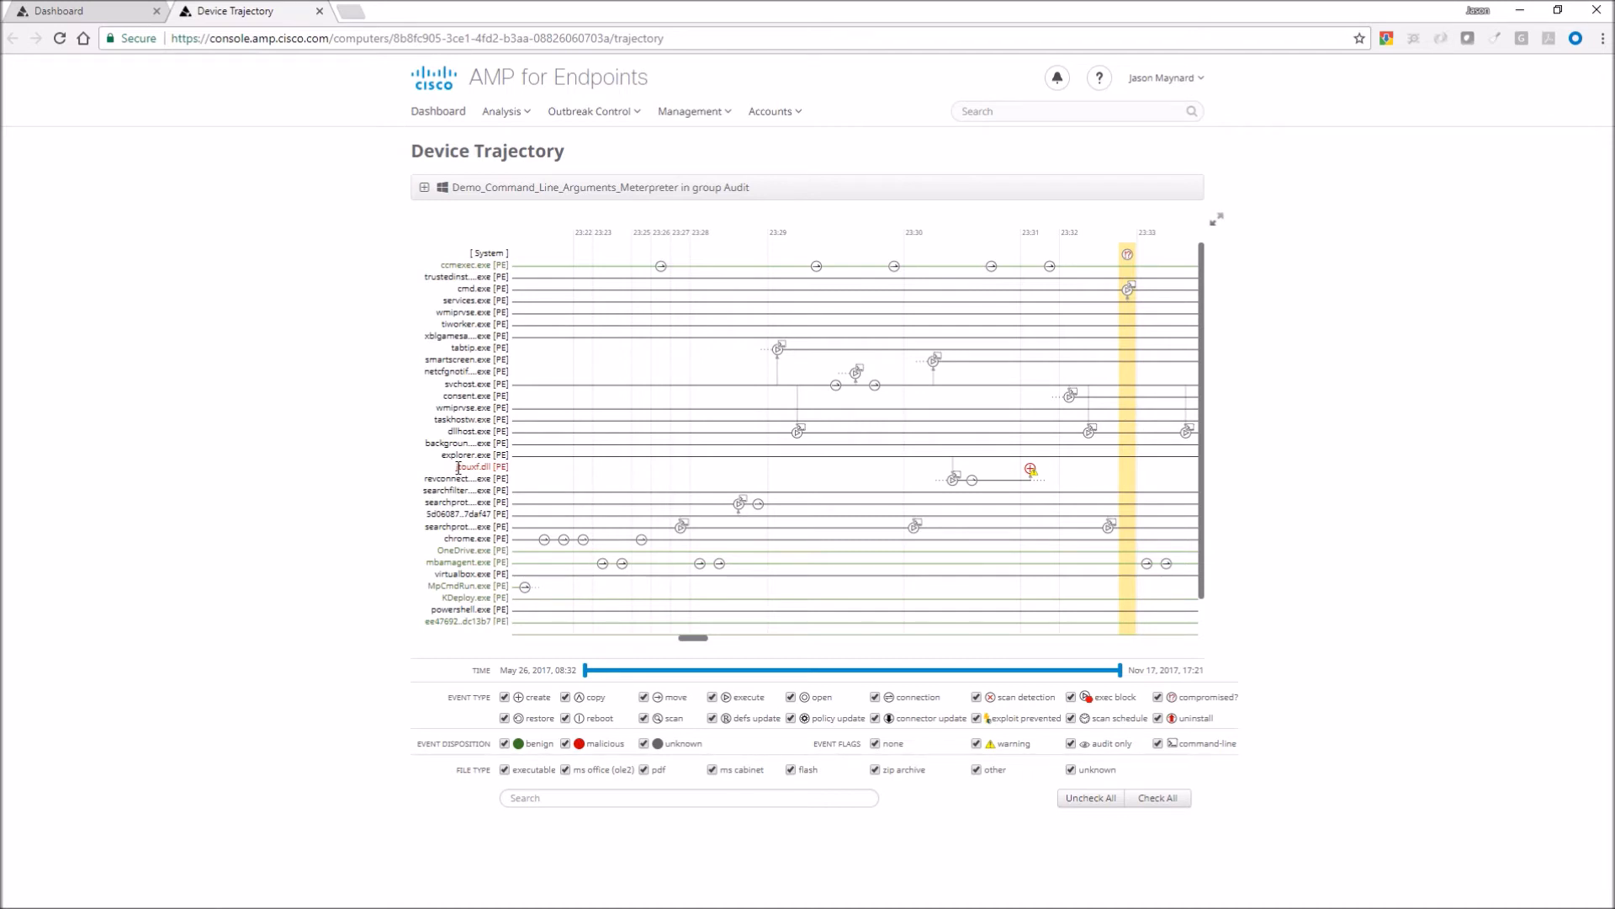
double_click(471, 466)
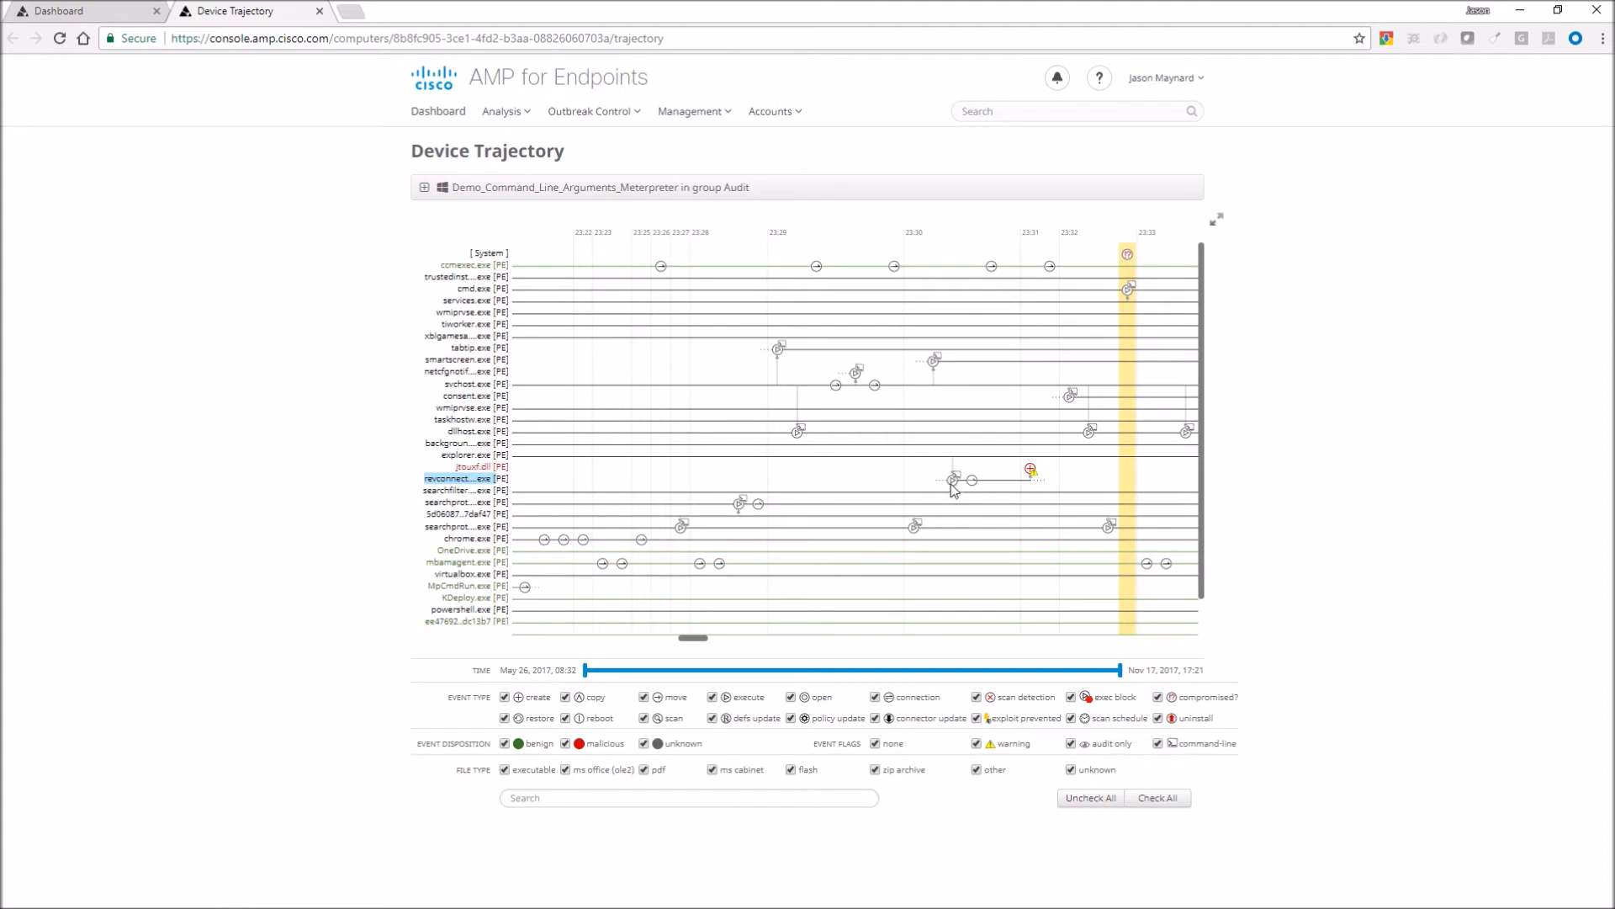
- Inspect the revconnectnexpose4444.exe and jtouxf.dll events and bring up file actions for the DLL's hash
left_click(953, 479)
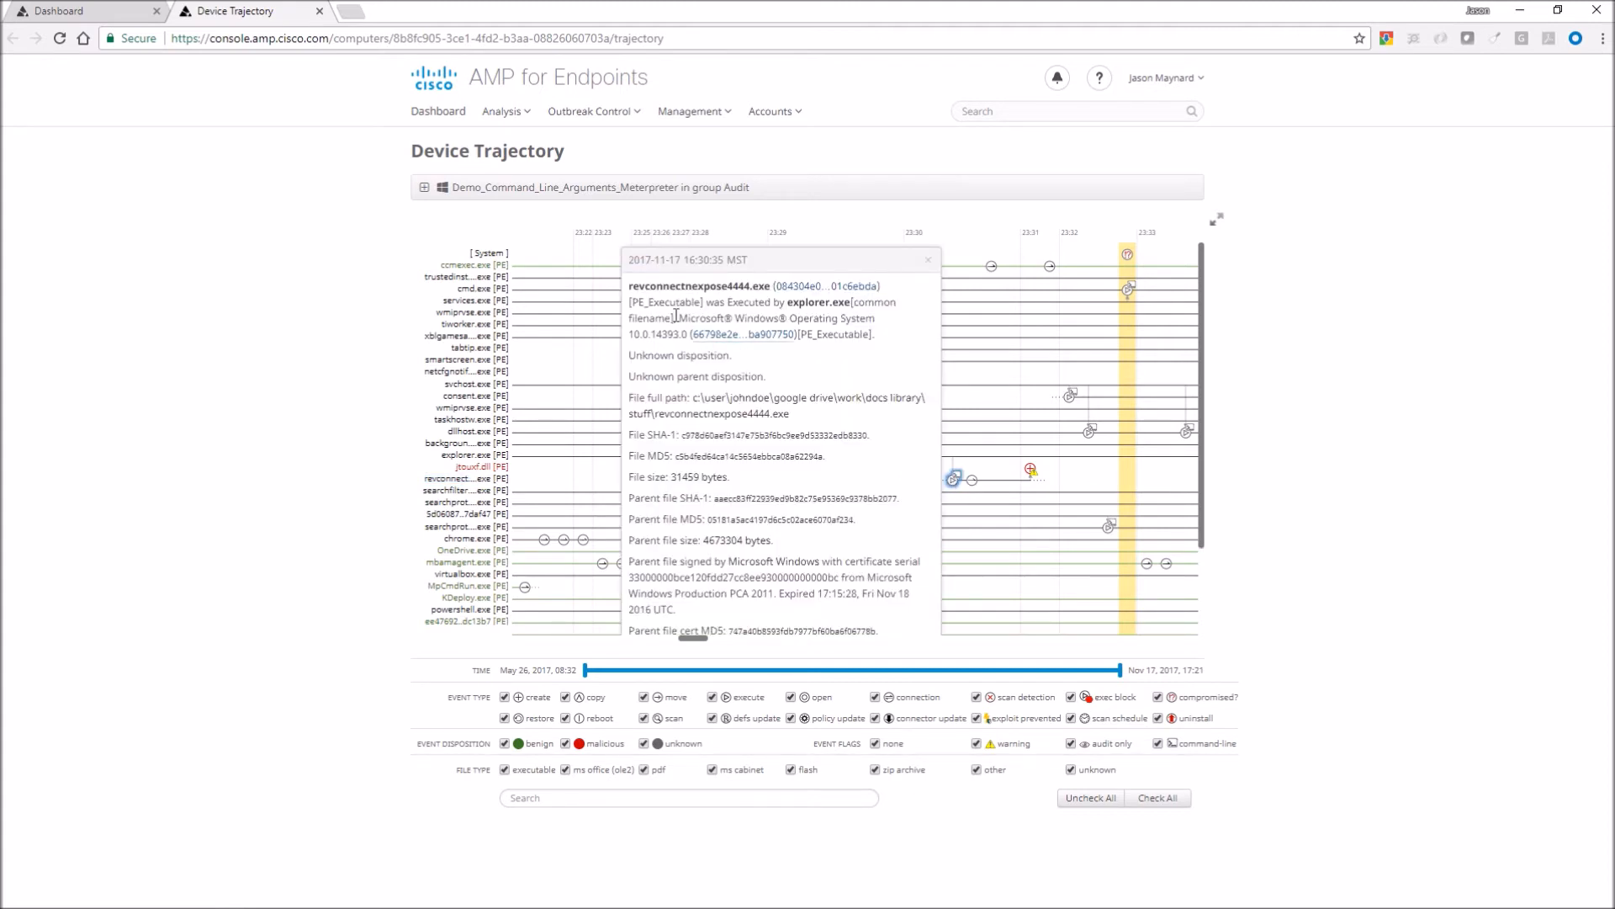
double_click(700, 286)
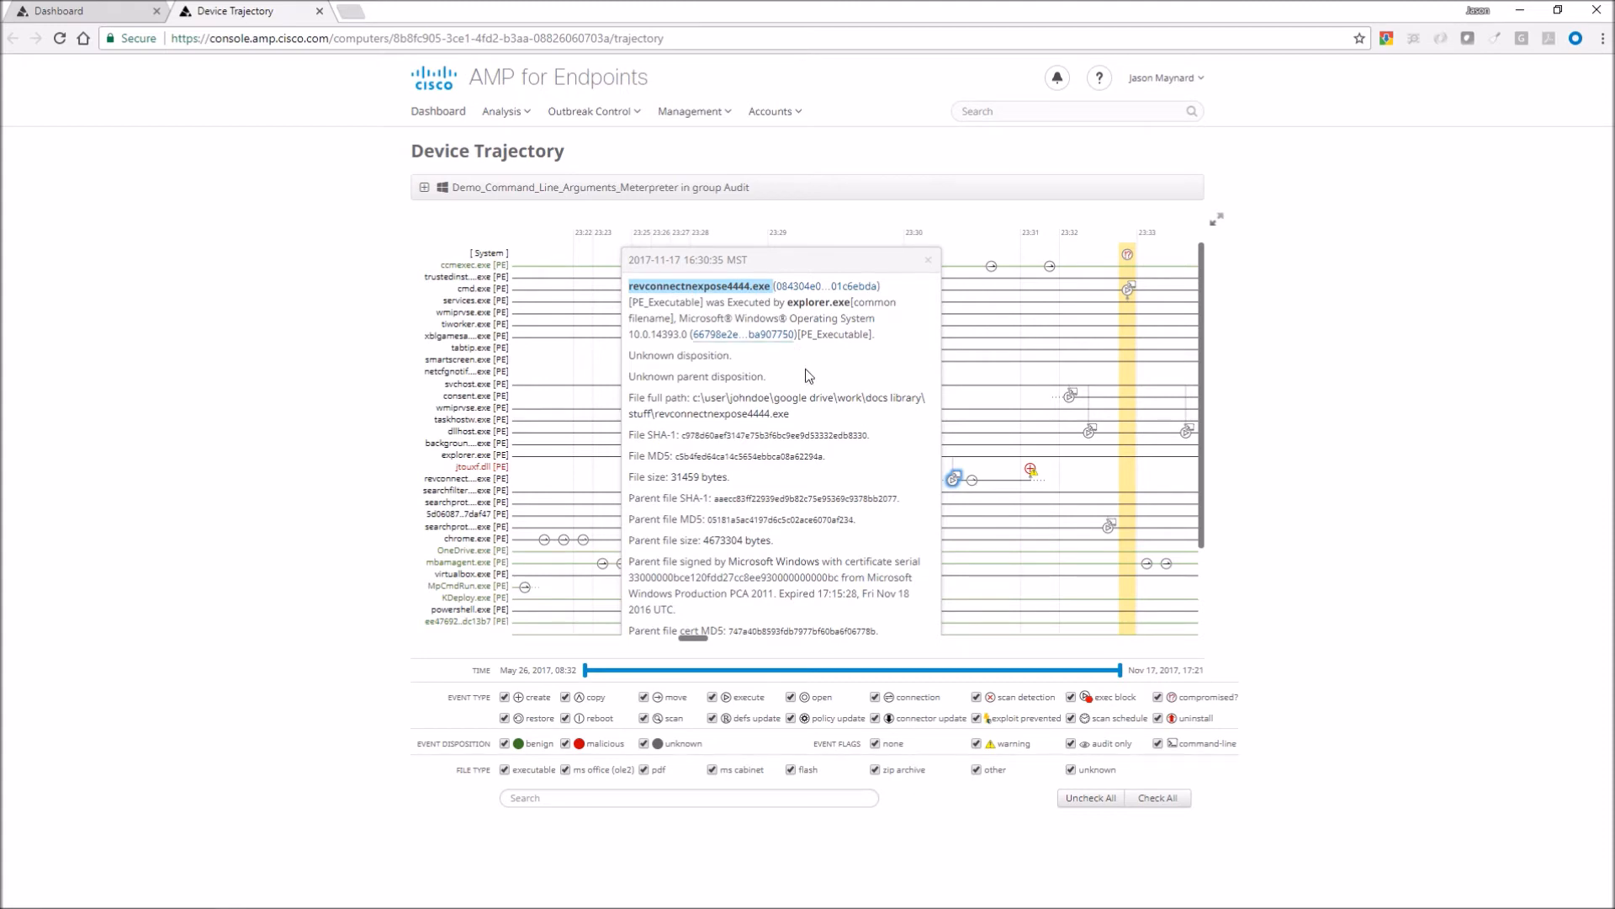
mouse_move(741, 448)
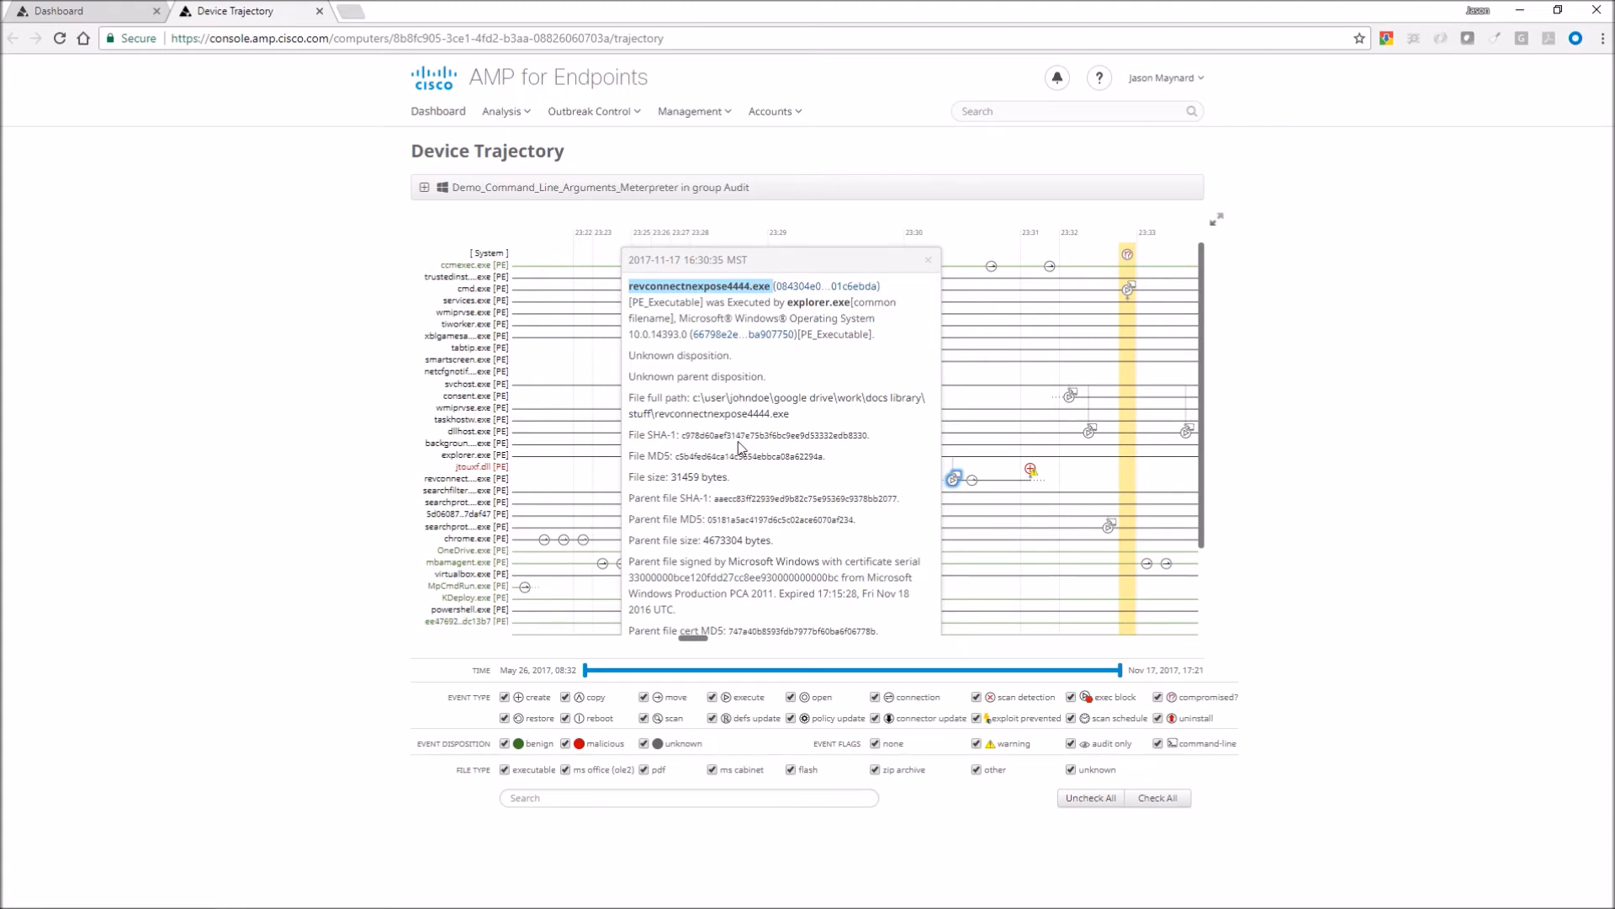
left_click(927, 259)
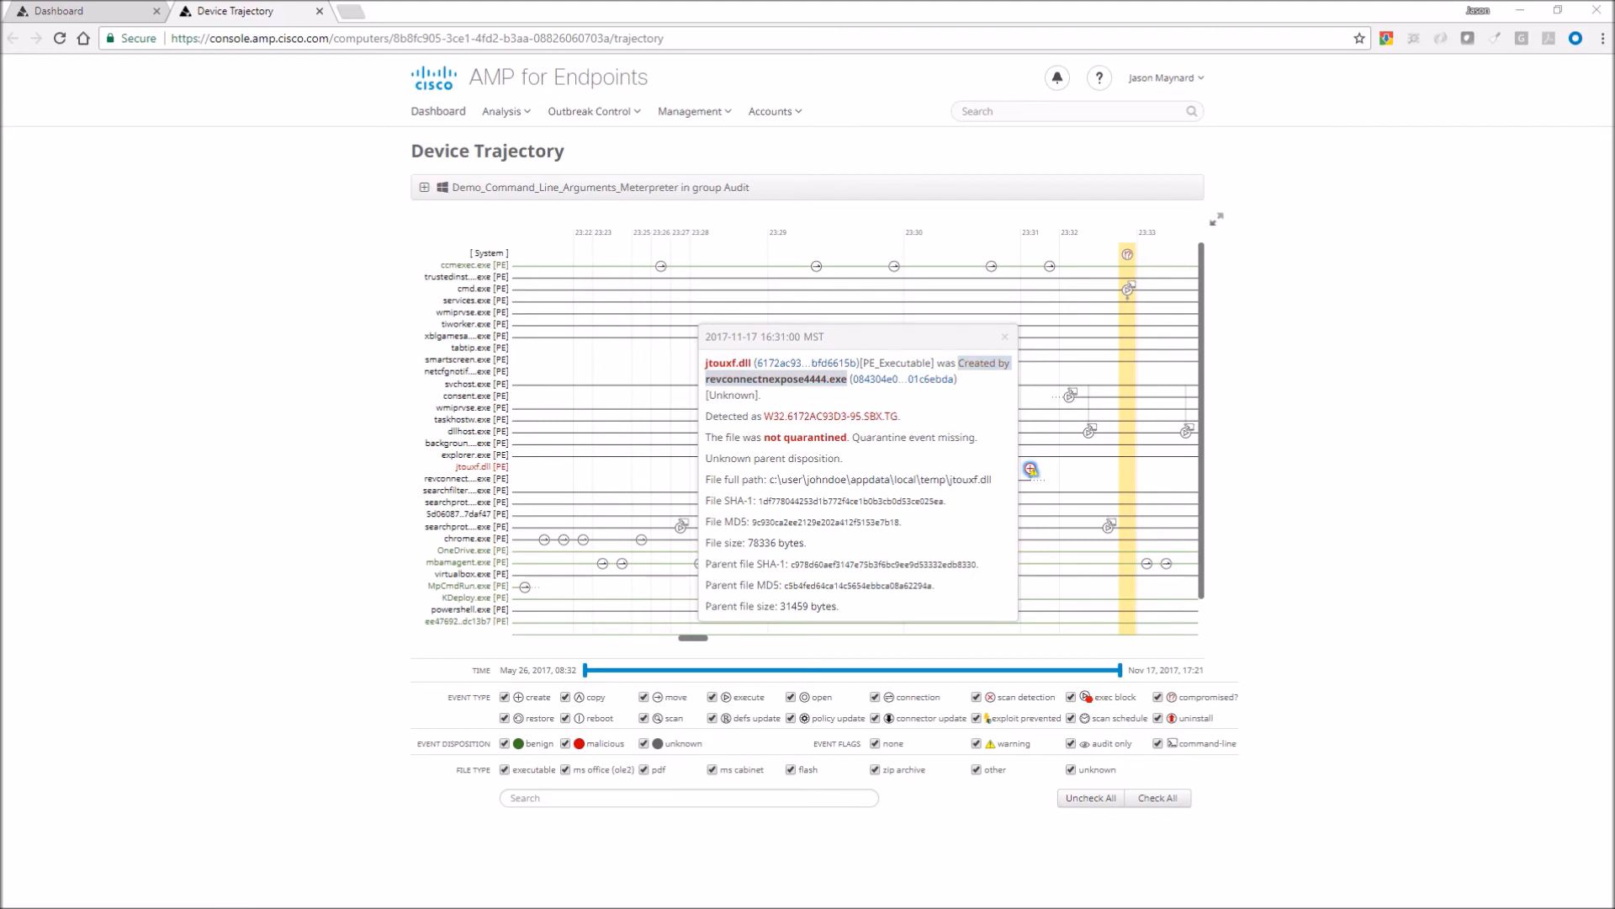
right_click(727, 364)
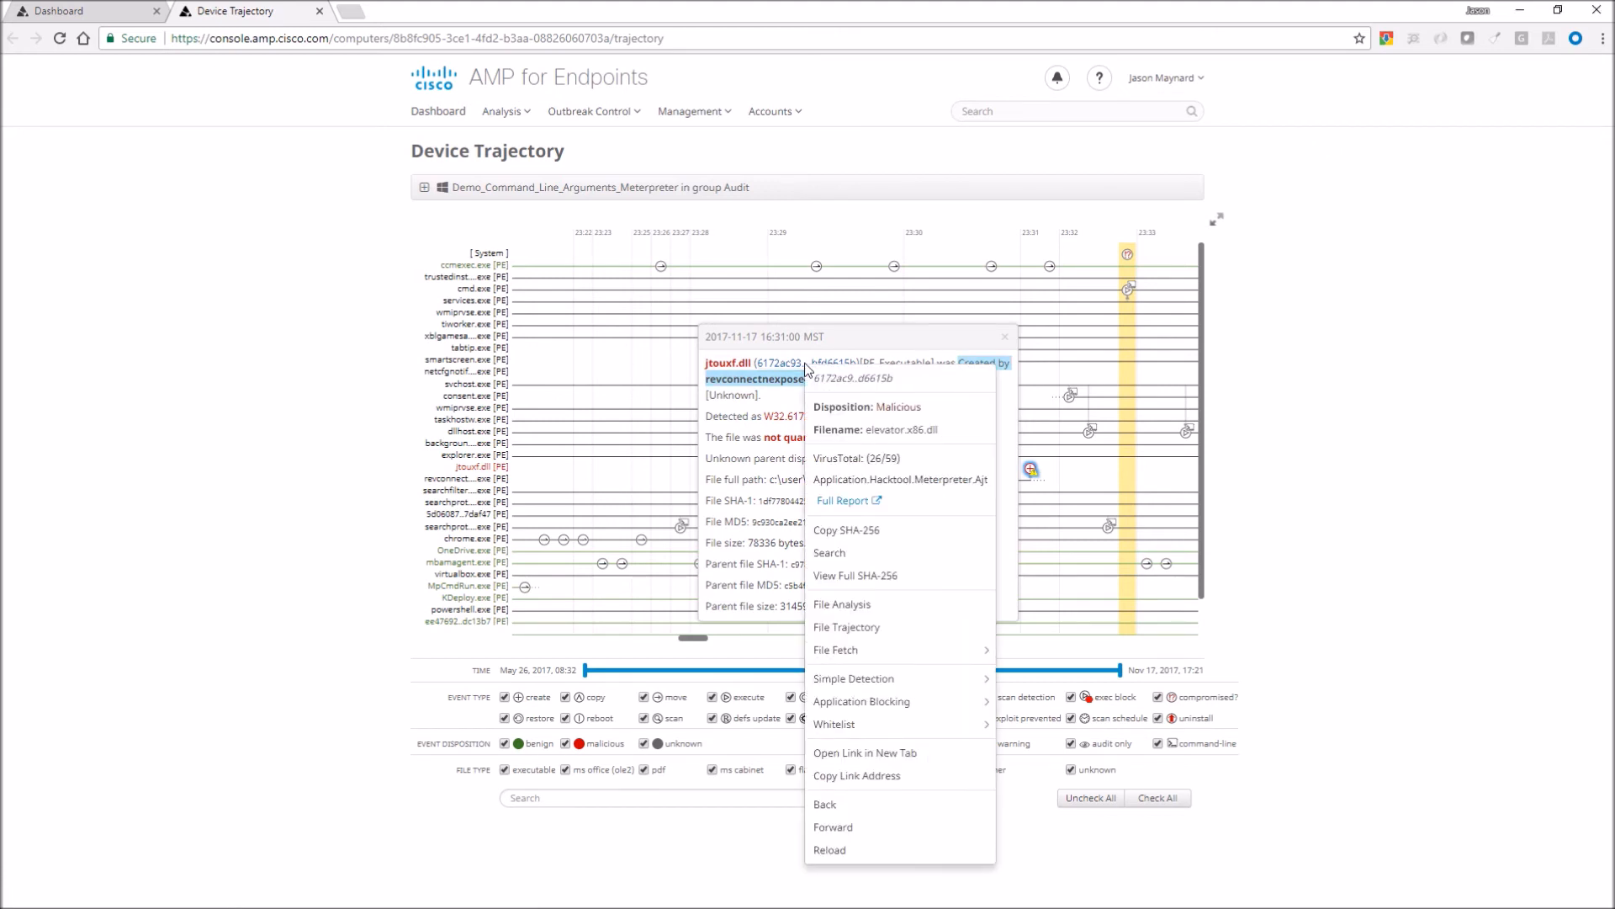
mouse_move(874, 405)
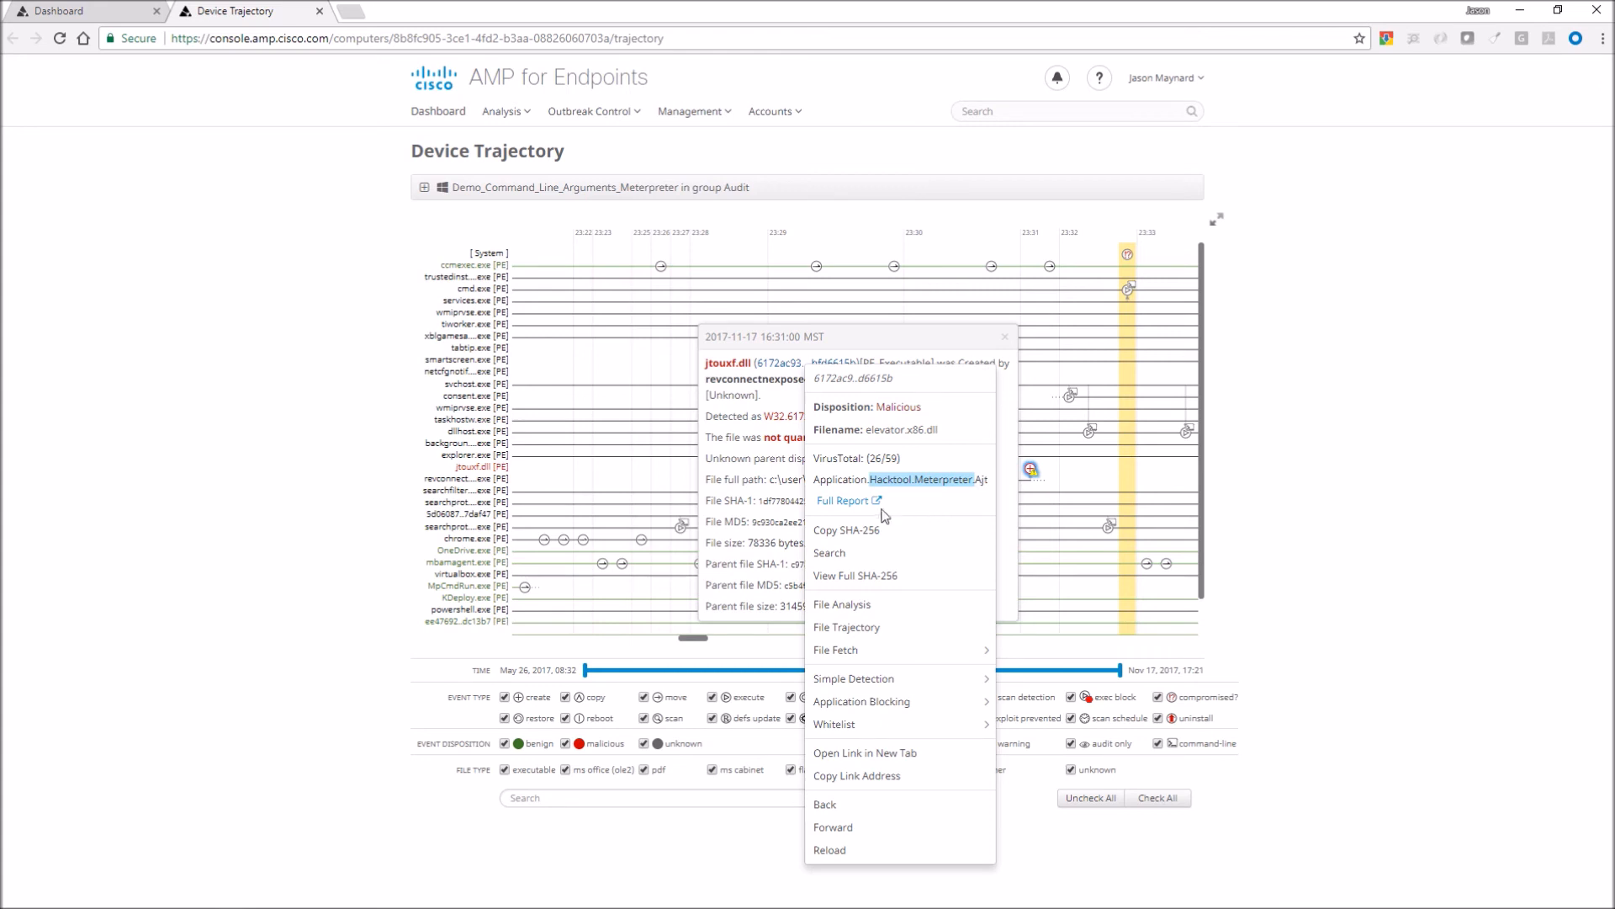
mouse_move(858, 607)
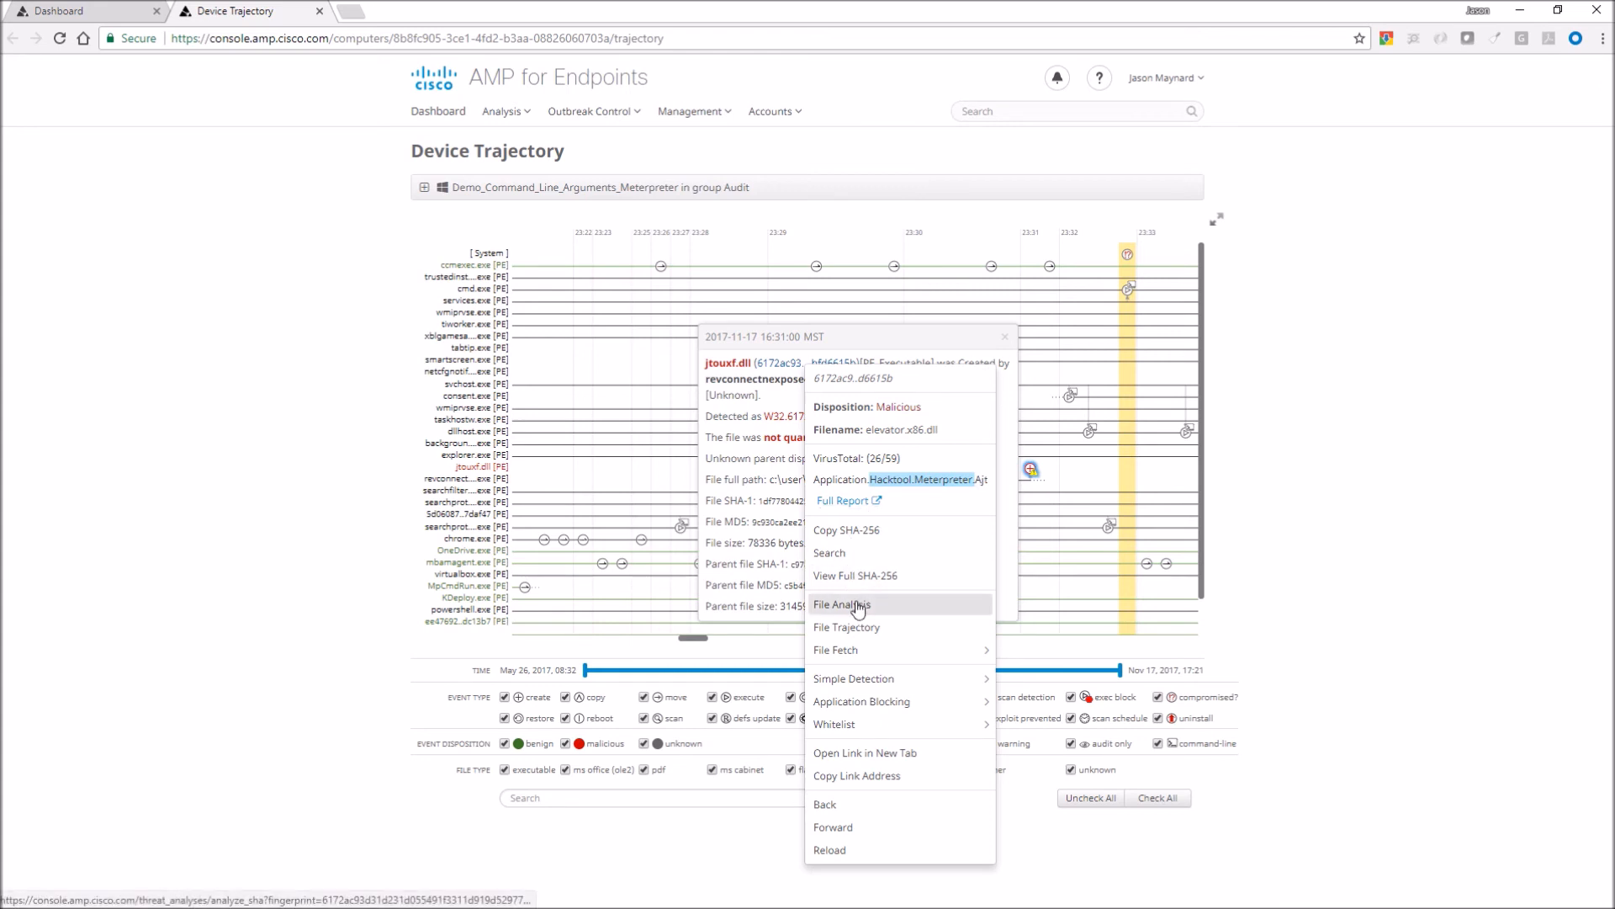
- View the DLL's file analysis entry with its threat score and its full ThreatGrid report
left_click(842, 604)
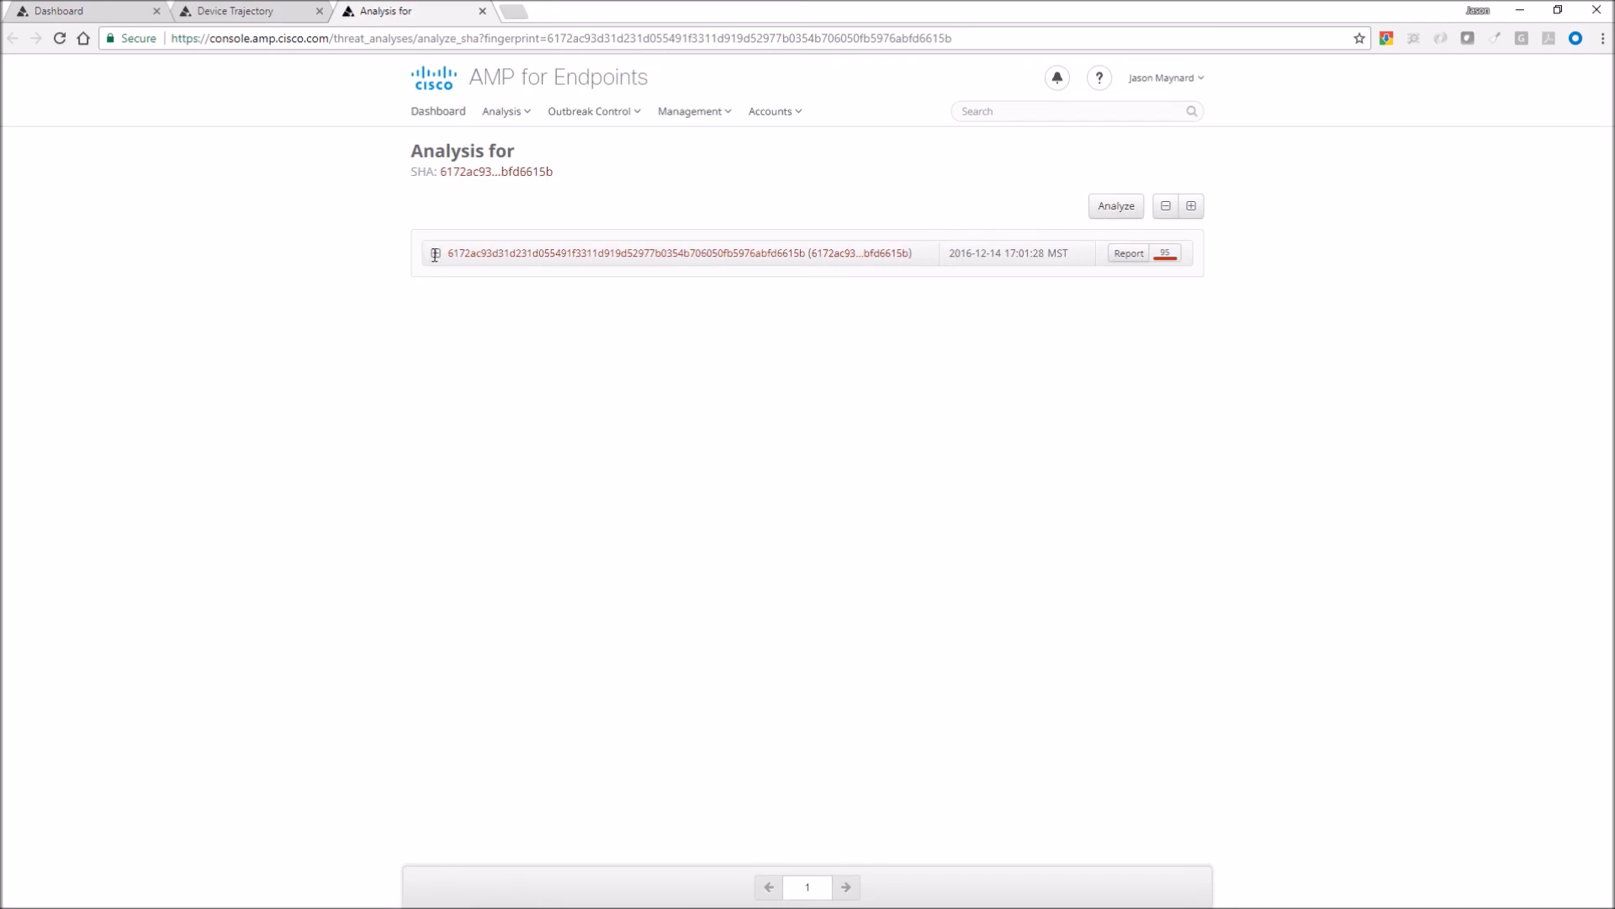
left_click(434, 252)
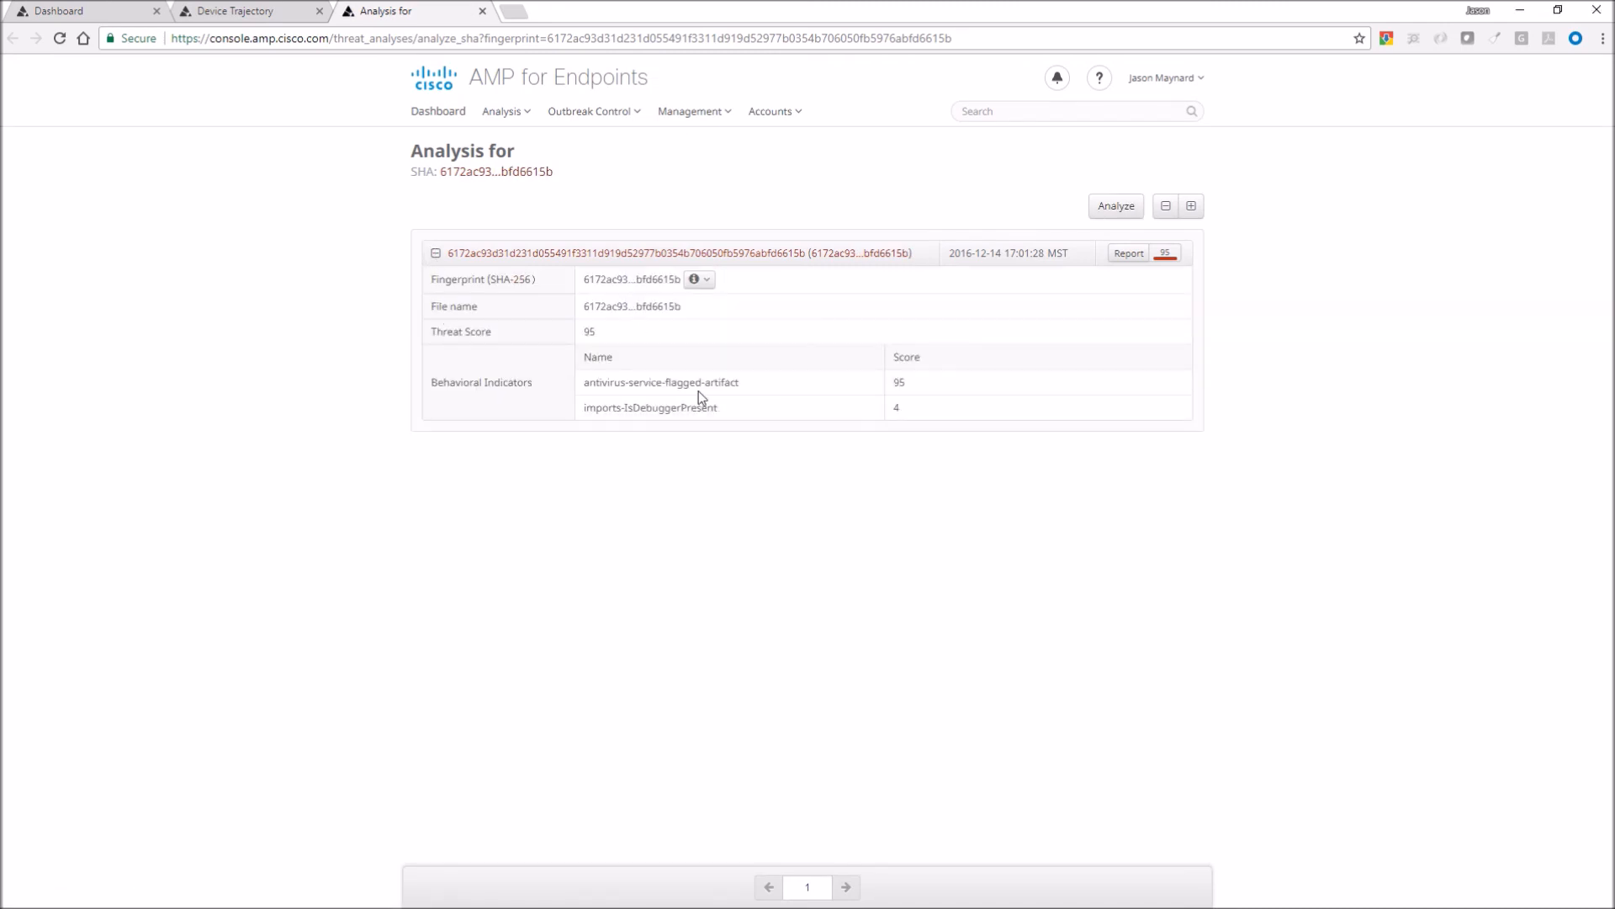
mouse_move(1128, 252)
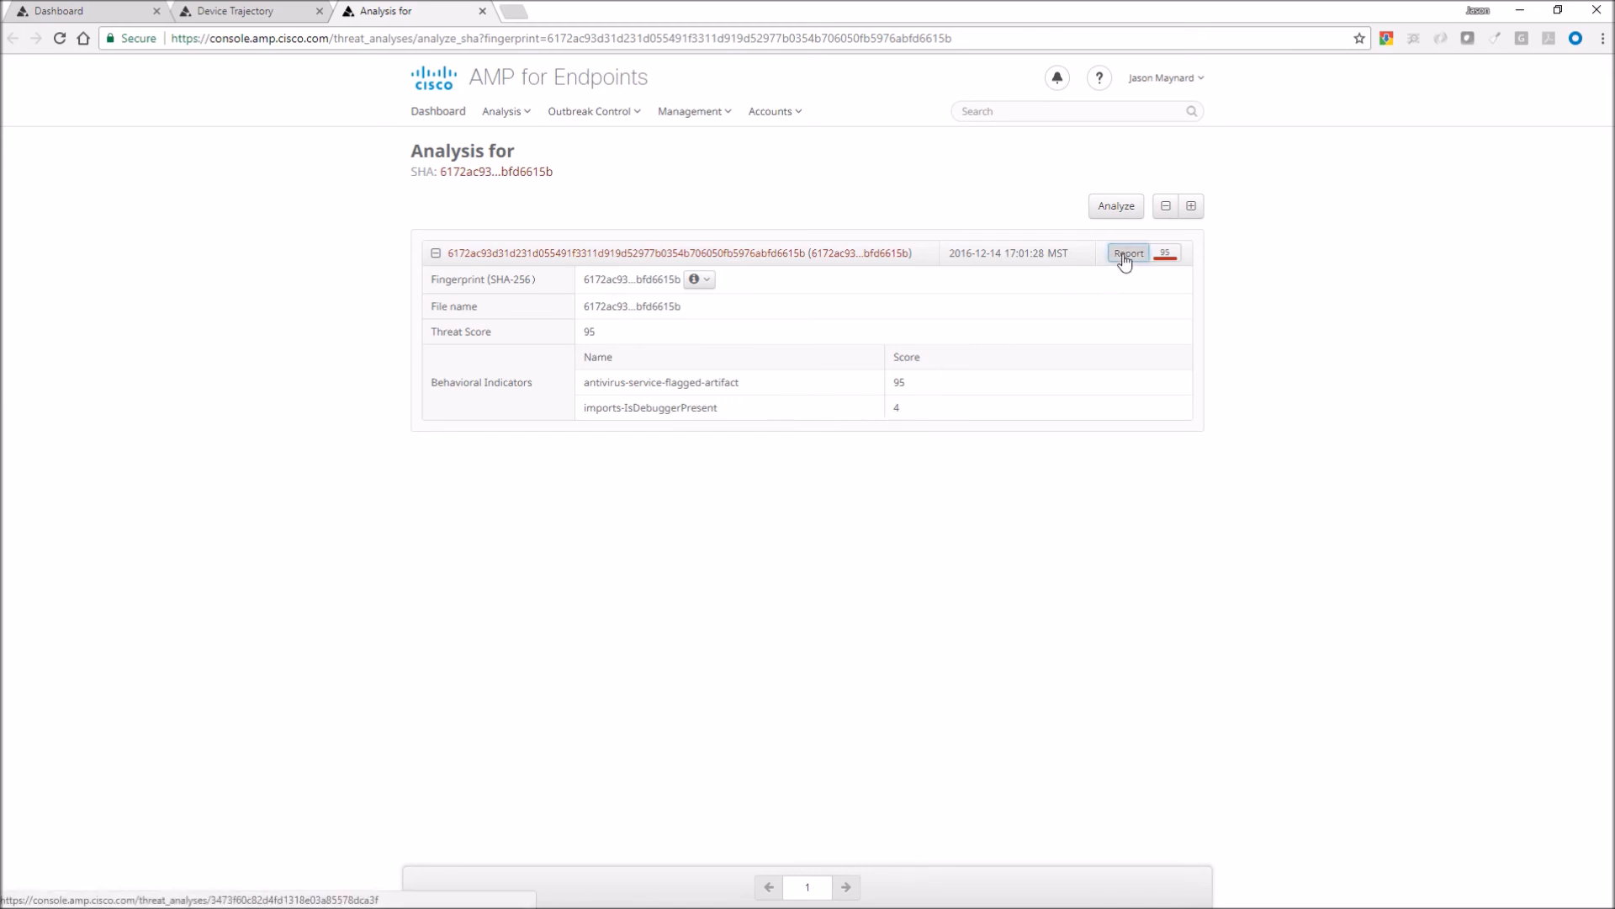
left_click(1128, 254)
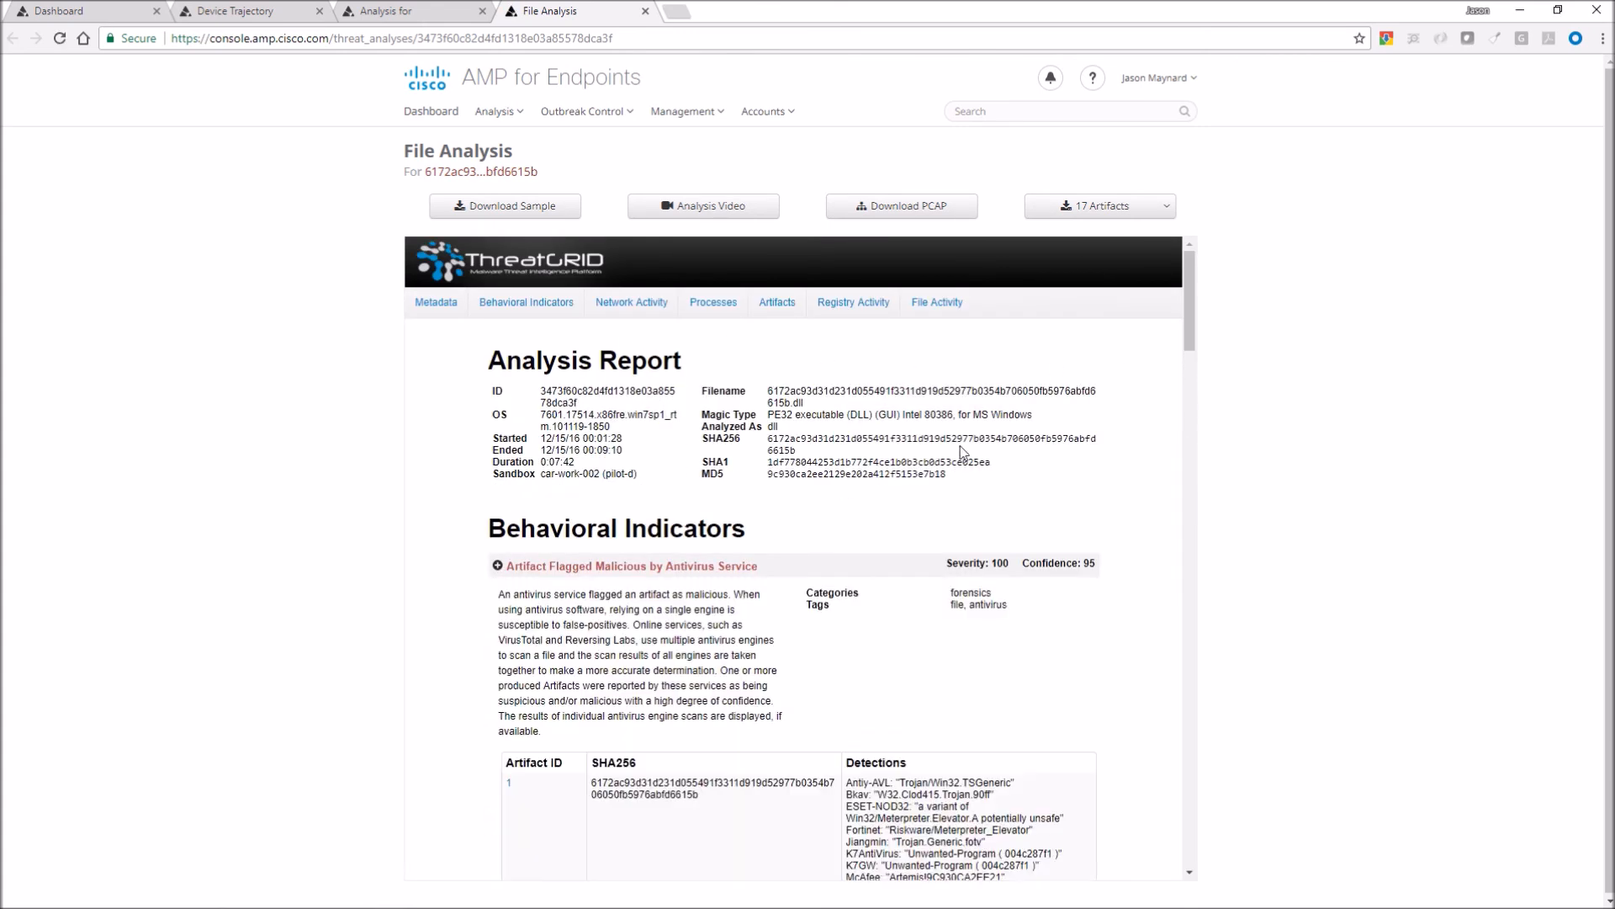
- Highlight the antivirus behavioral indicator and the Fortinet Meterpreter_Elevator detection name
scroll("down", 3)
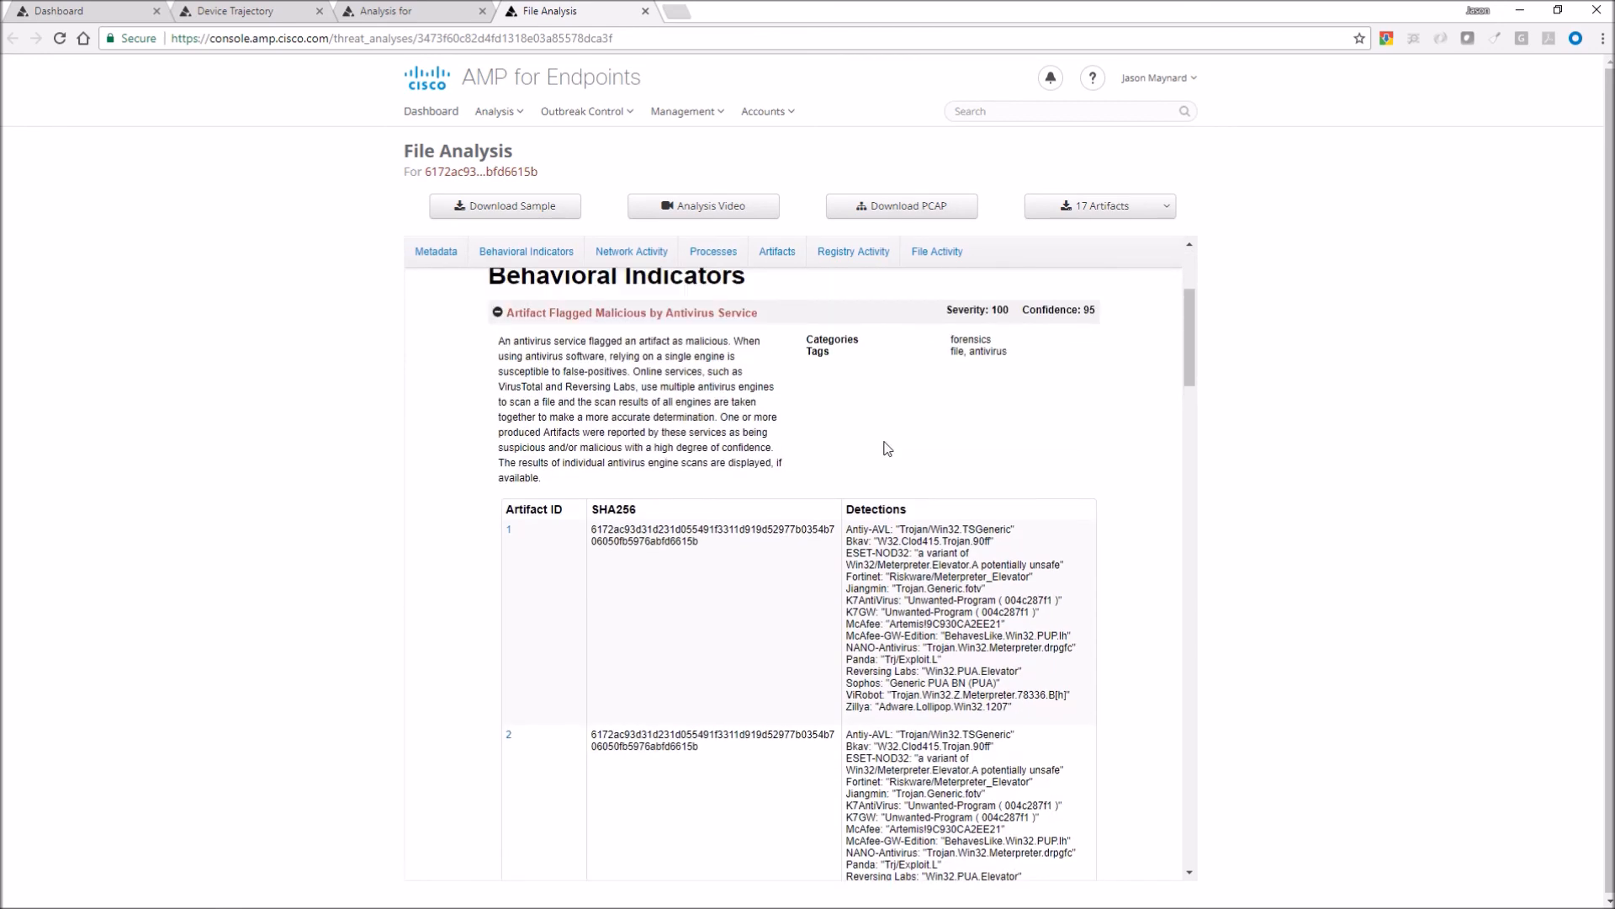
left_click_drag(498, 342, 735, 355)
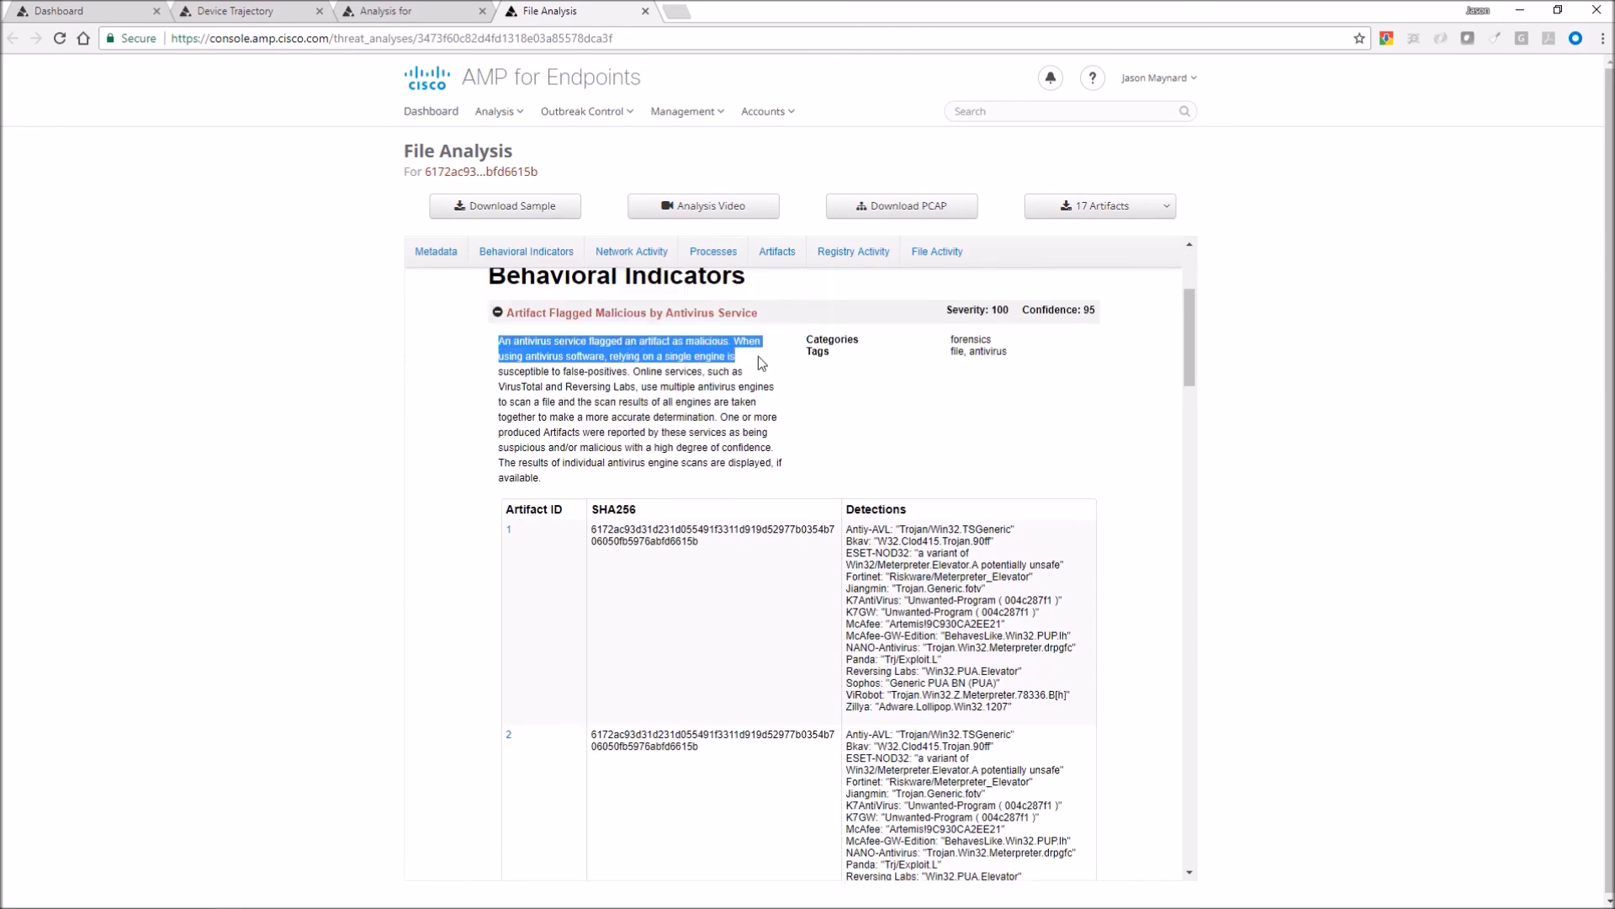
left_click_drag(737, 355, 767, 387)
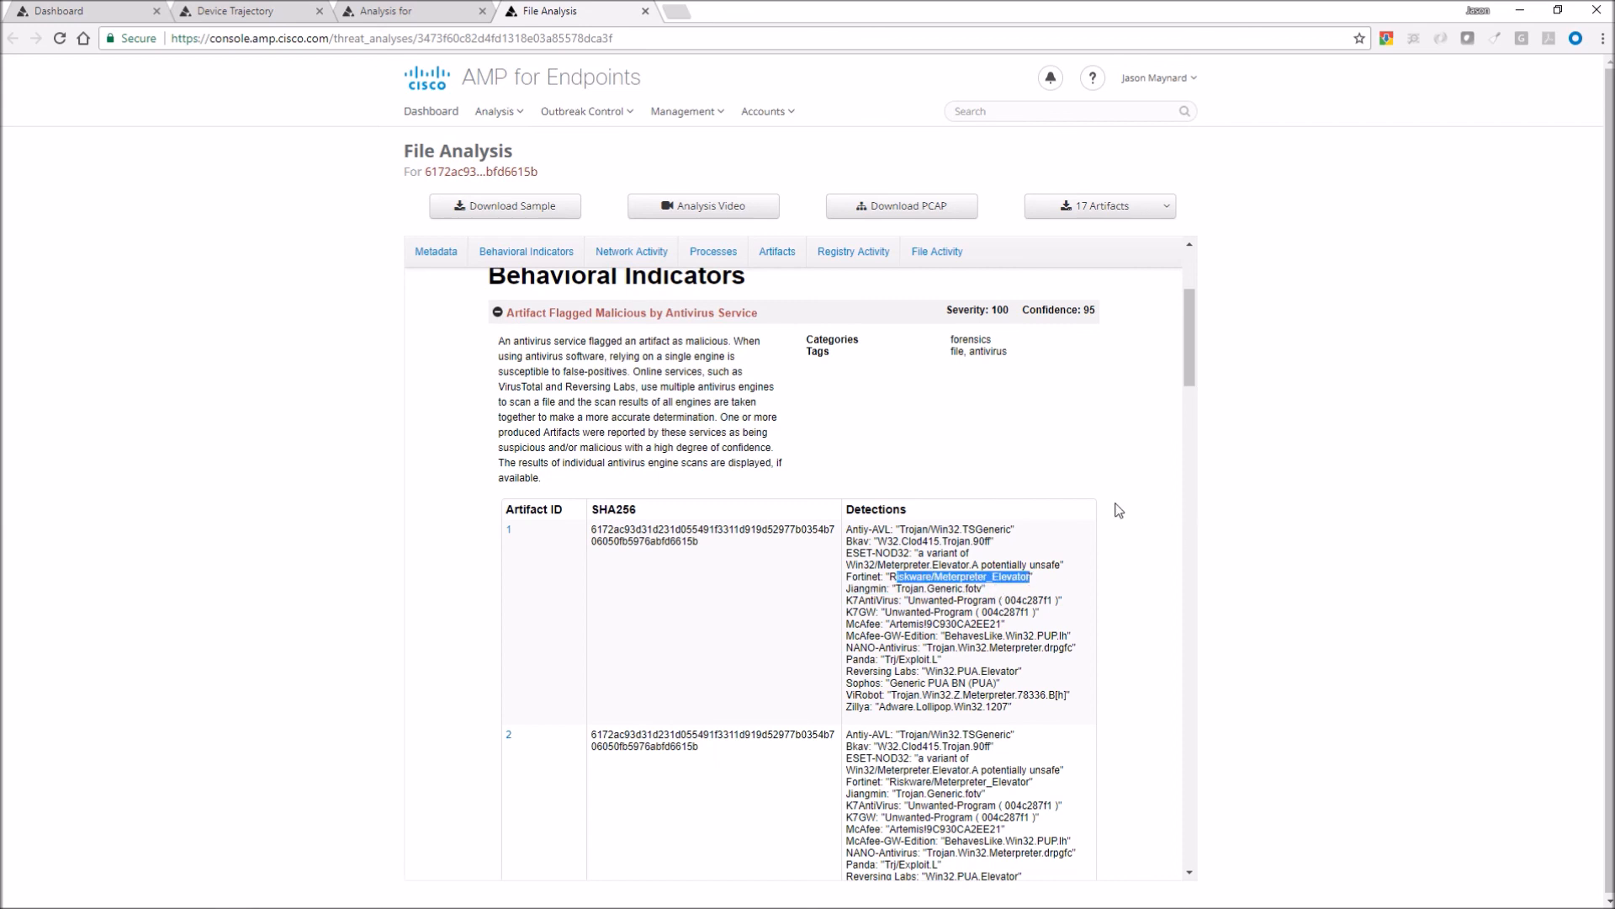
scroll("down", 3)
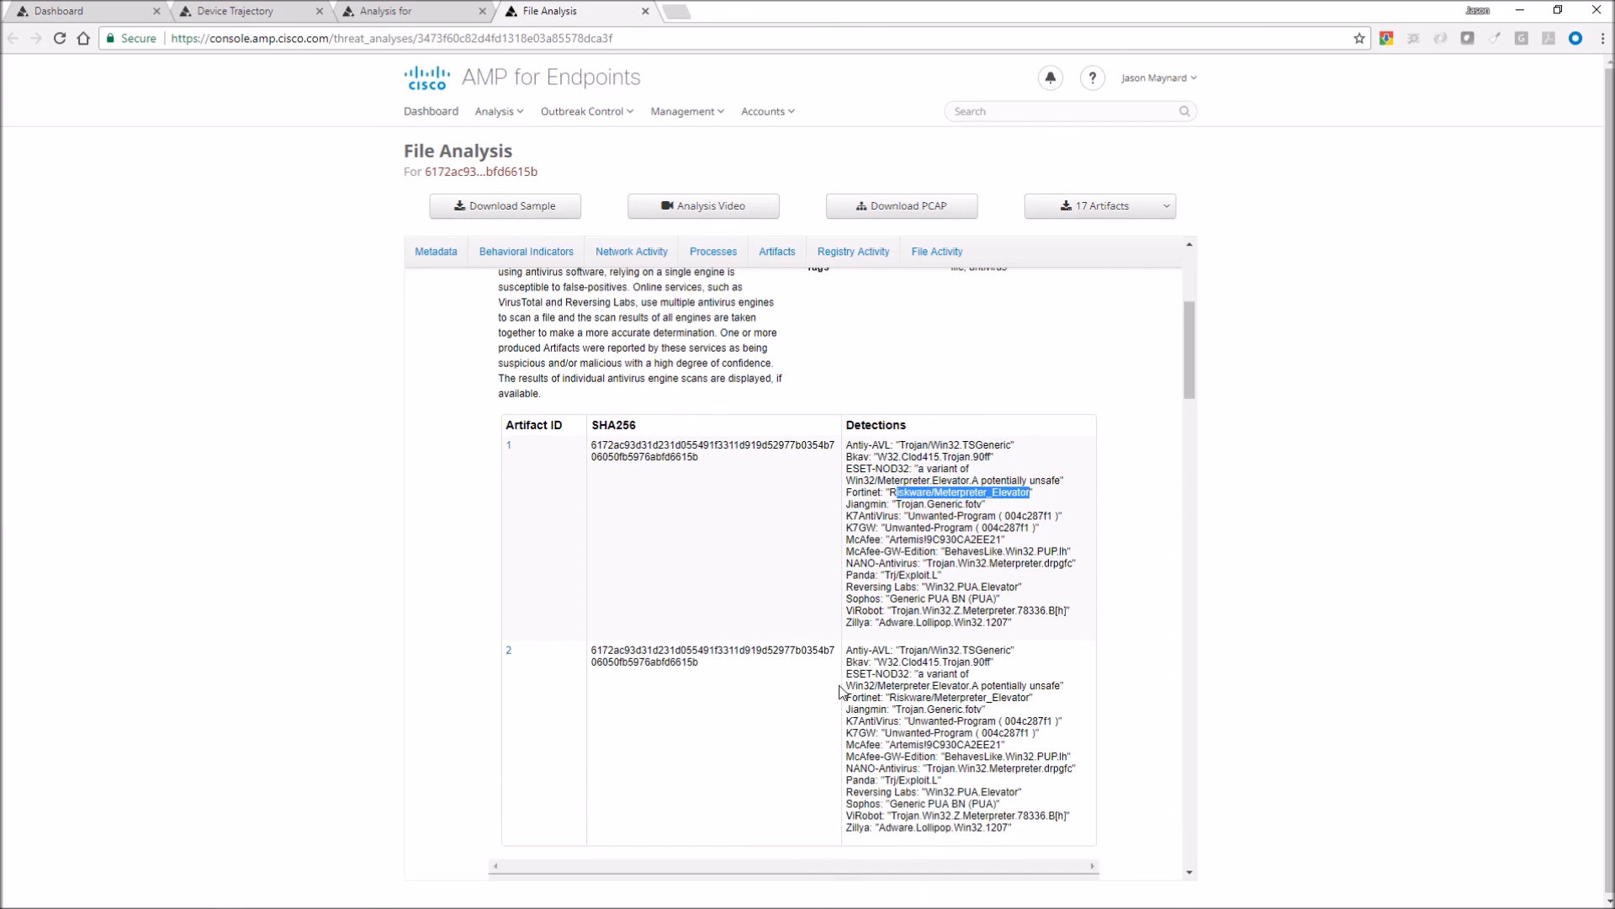